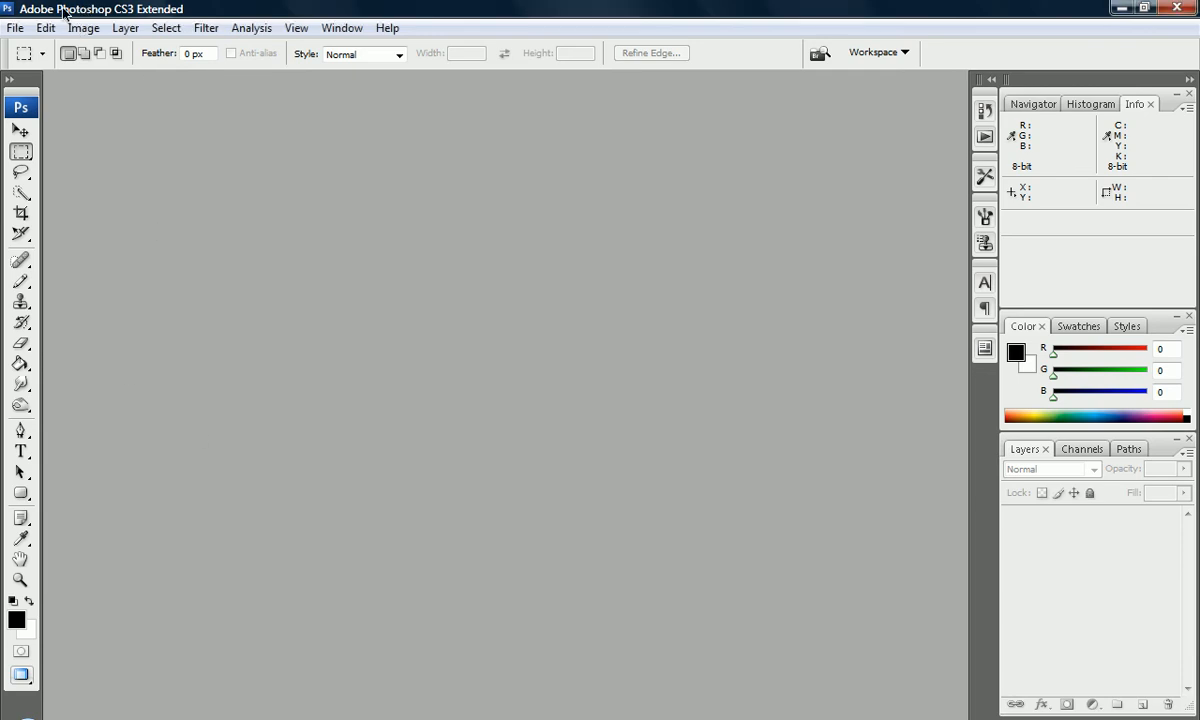
- Create a new white-background document 300 pixels wide by 200 pixels tall
{"action": "left_click", "coordinate": [16, 28]}
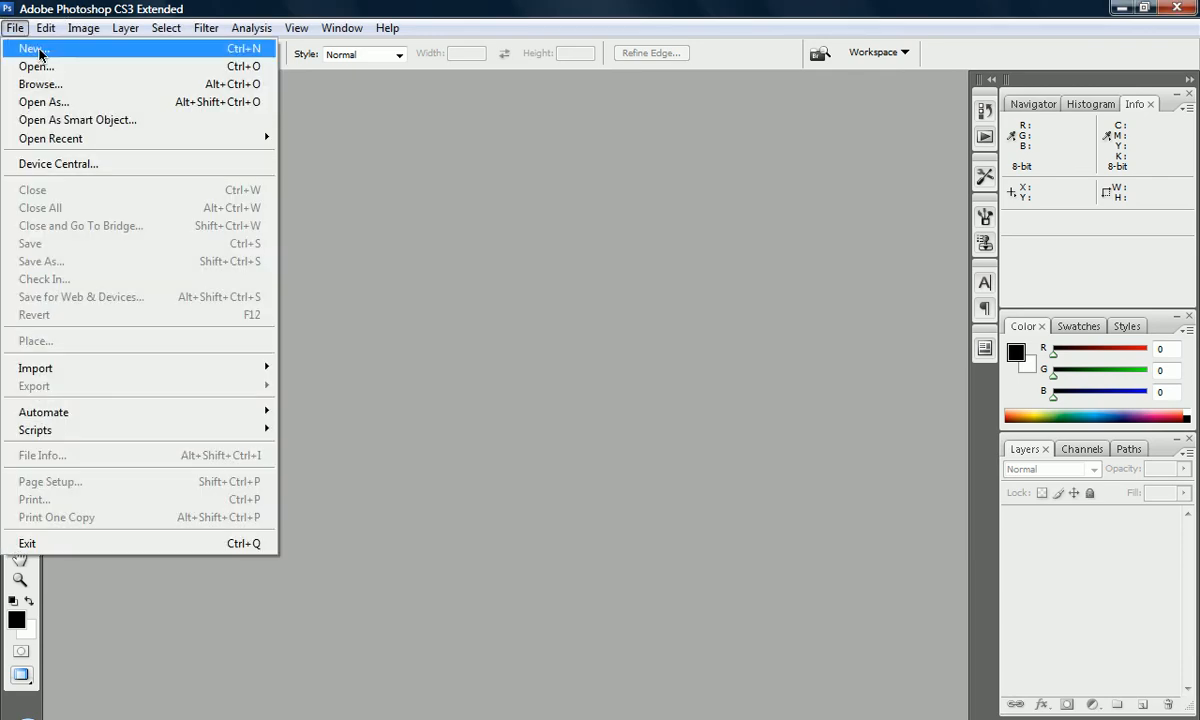
{"action": "left_click", "coordinate": [32, 48]}
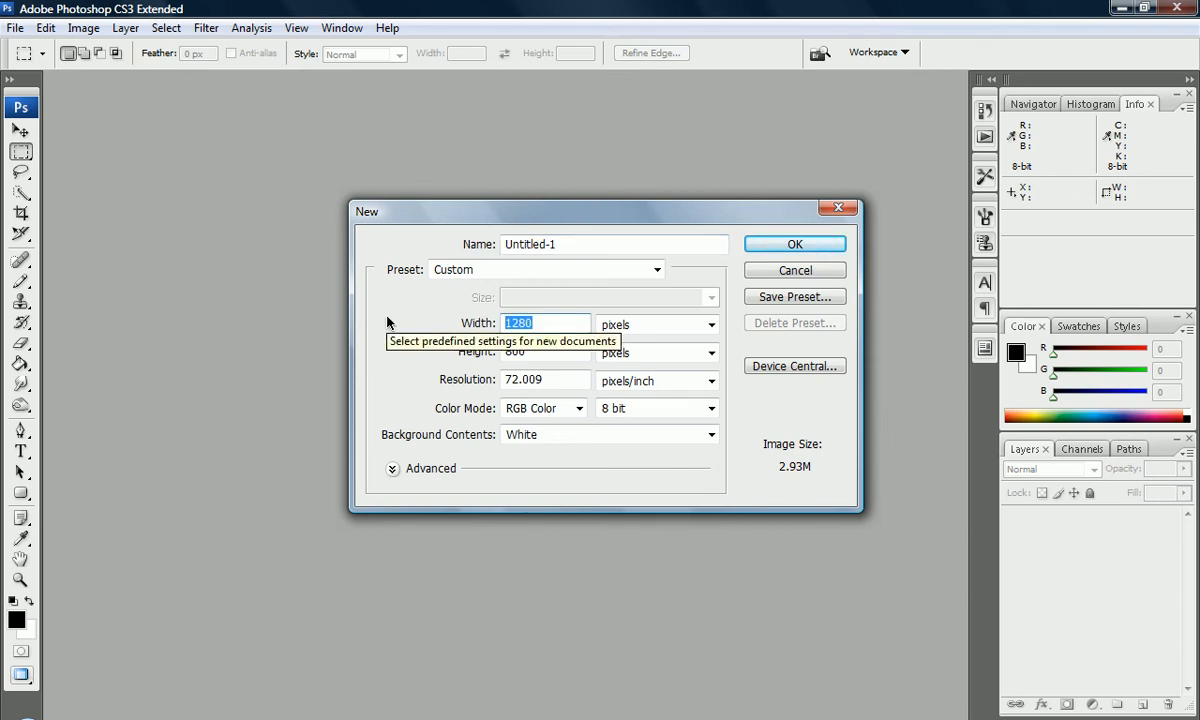
{"action": "type", "text": "33"}
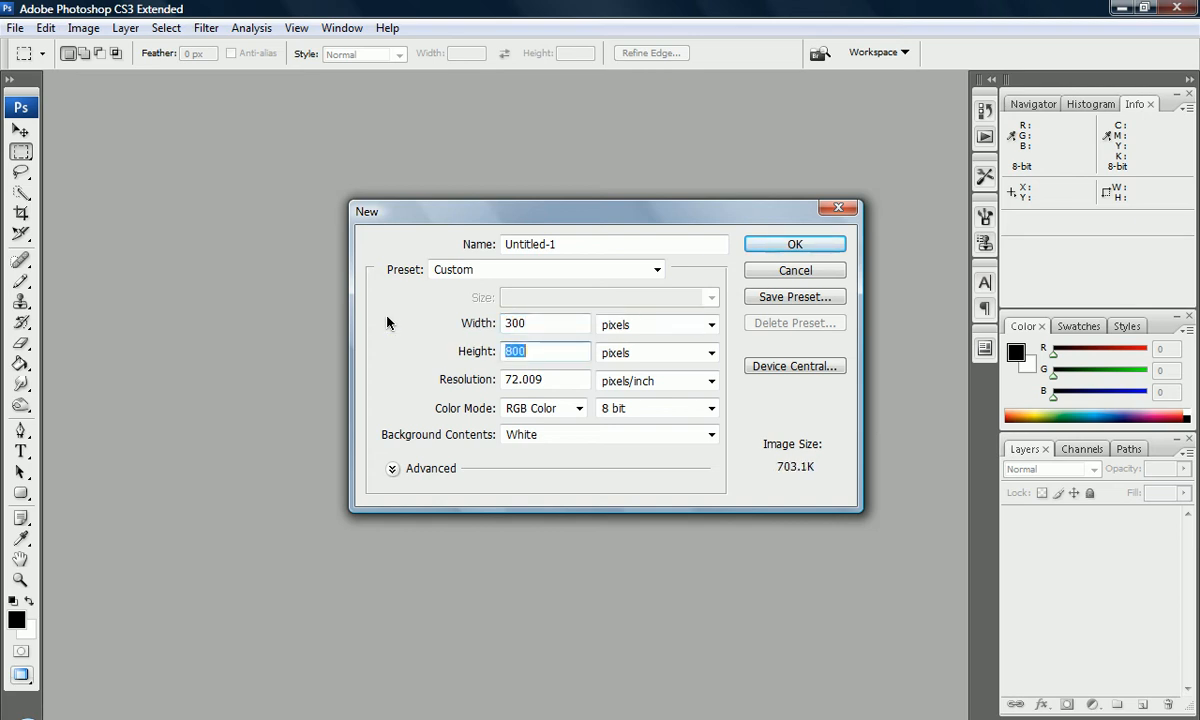
{"action": "type", "text": "200"}
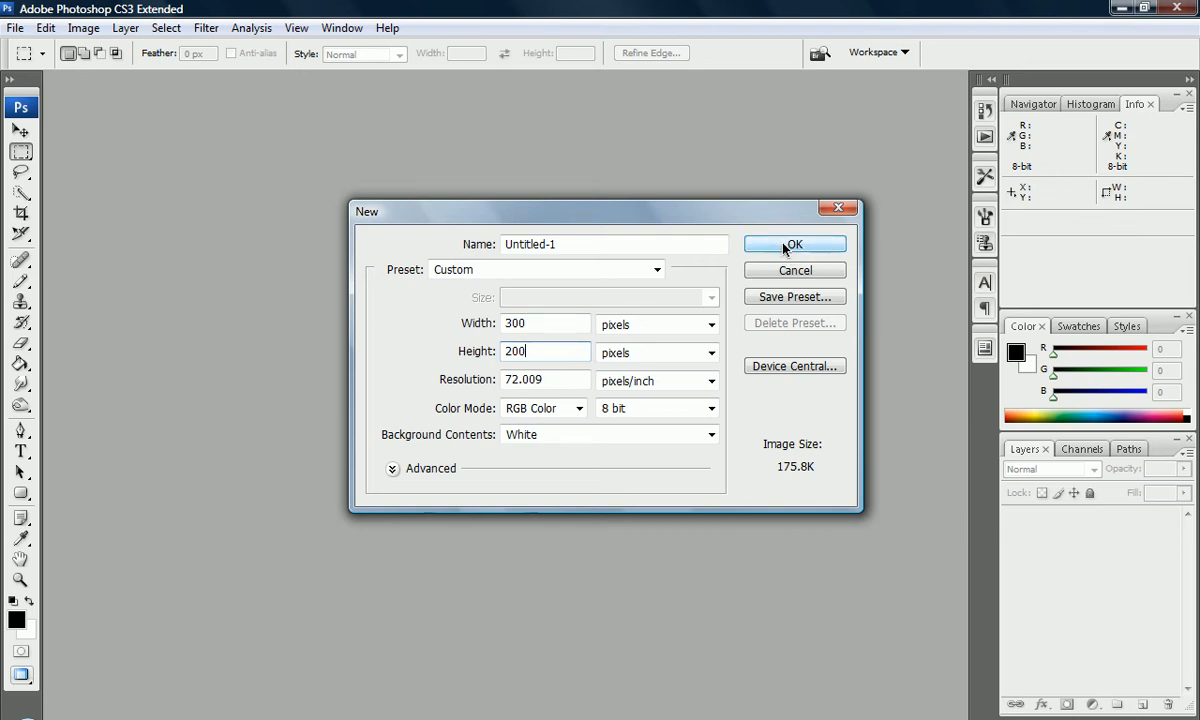
{"action": "mouse_move", "coordinate": [564, 446]}
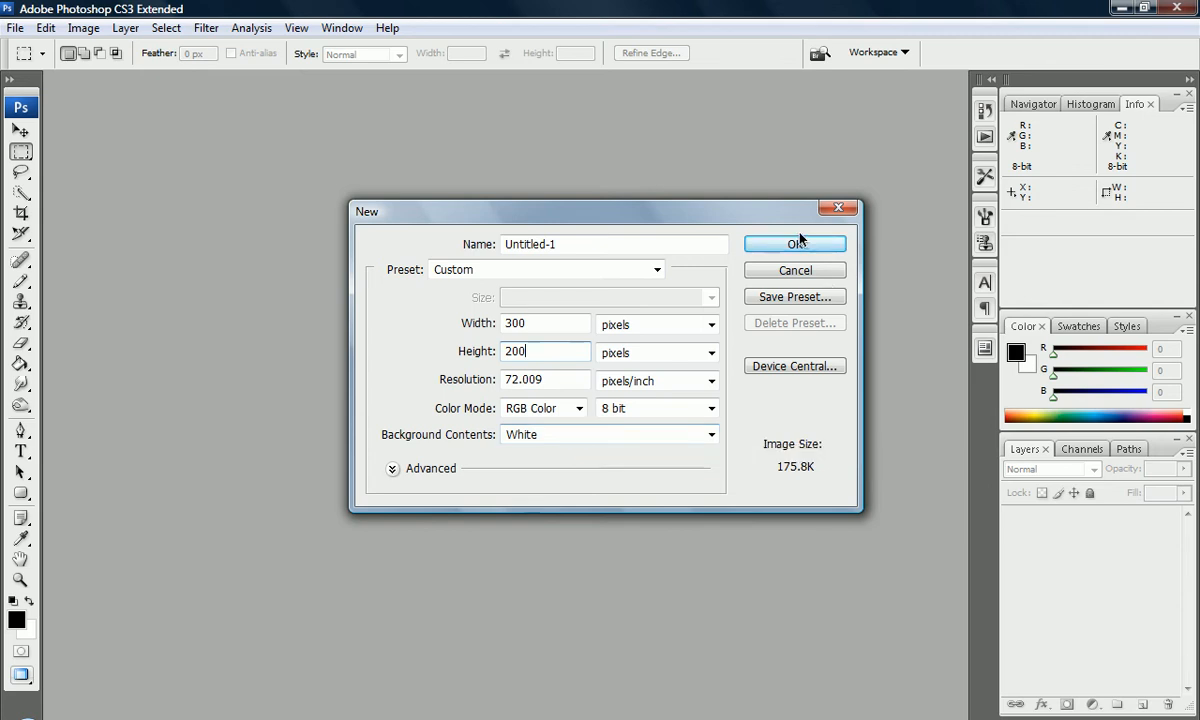
{"action": "left_click", "coordinate": [794, 244]}
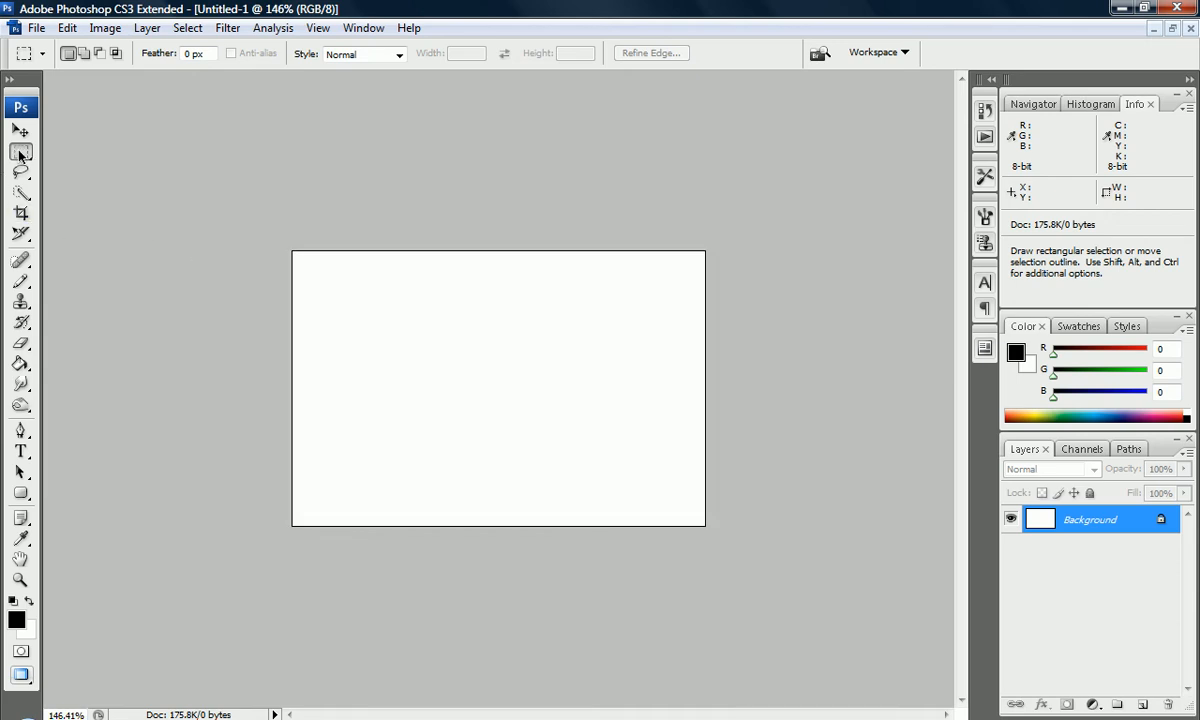
{"action": "mouse_move", "coordinate": [22, 152]}
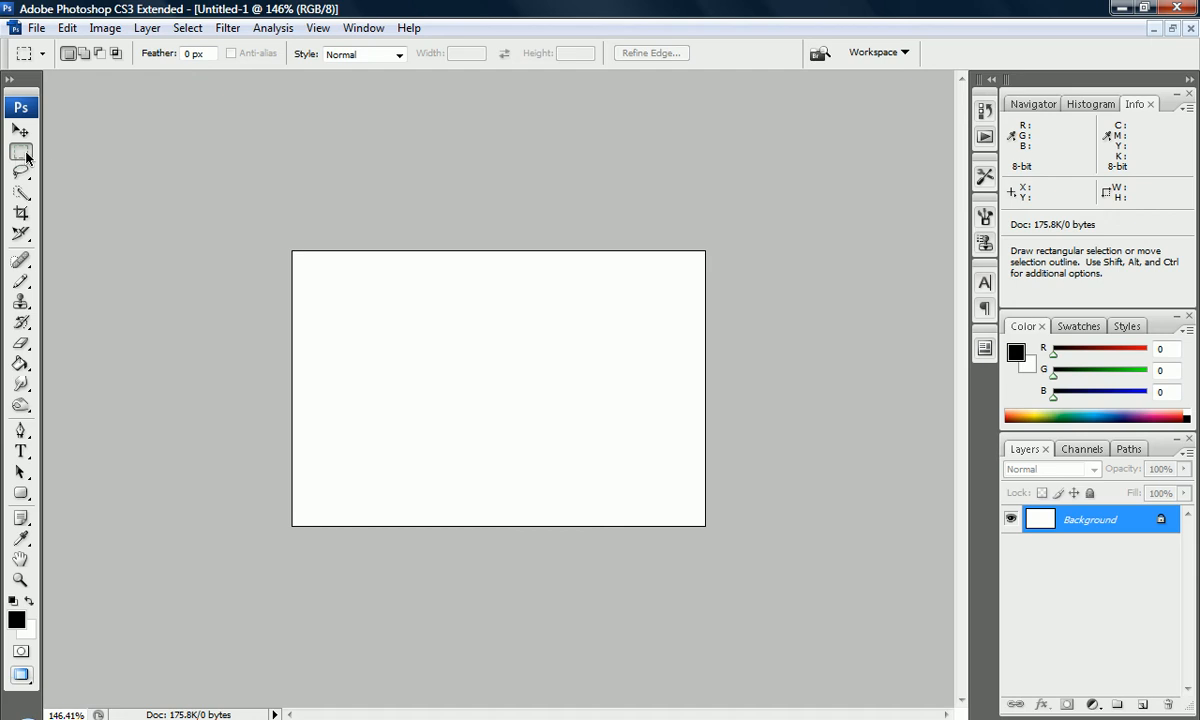
- Select the whole canvas with a rectangular marquee selection
{"action": "left_click", "coordinate": [22, 152]}
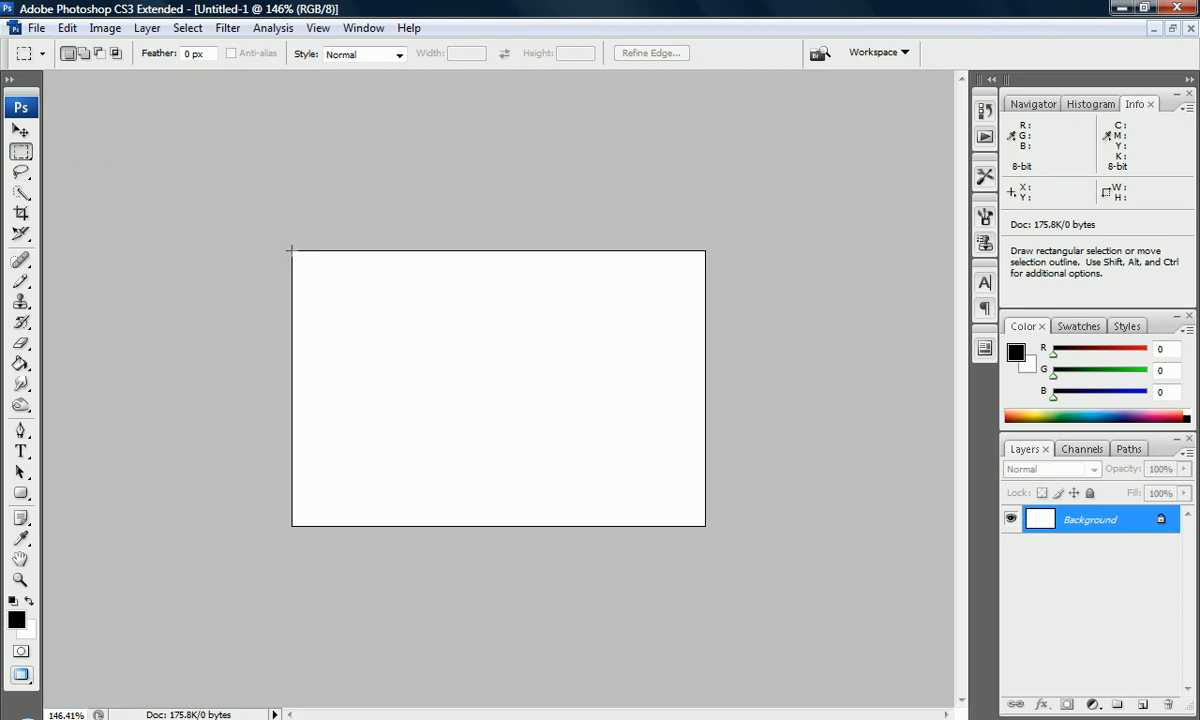
{"action": "left_click_drag", "start_coordinate": [292, 250], "coordinate": [682, 508]}
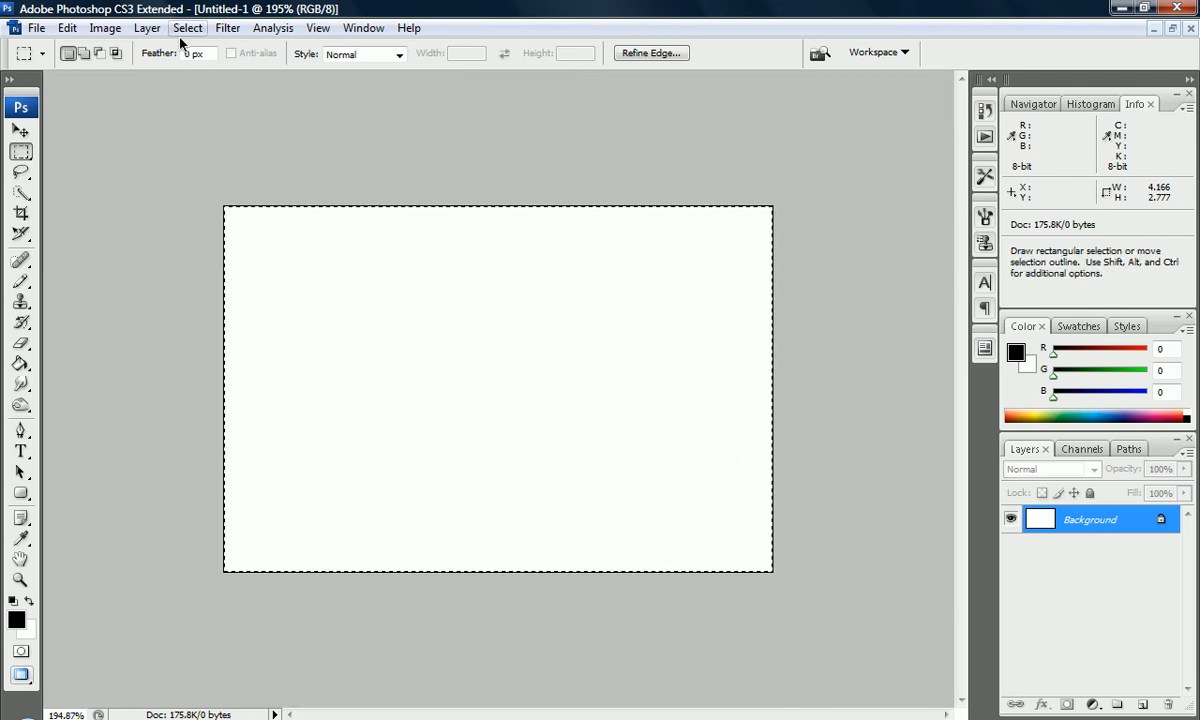
- Smooth the canvas-wide selection with a 40 pixel sample radius
{"action": "left_click", "coordinate": [188, 28]}
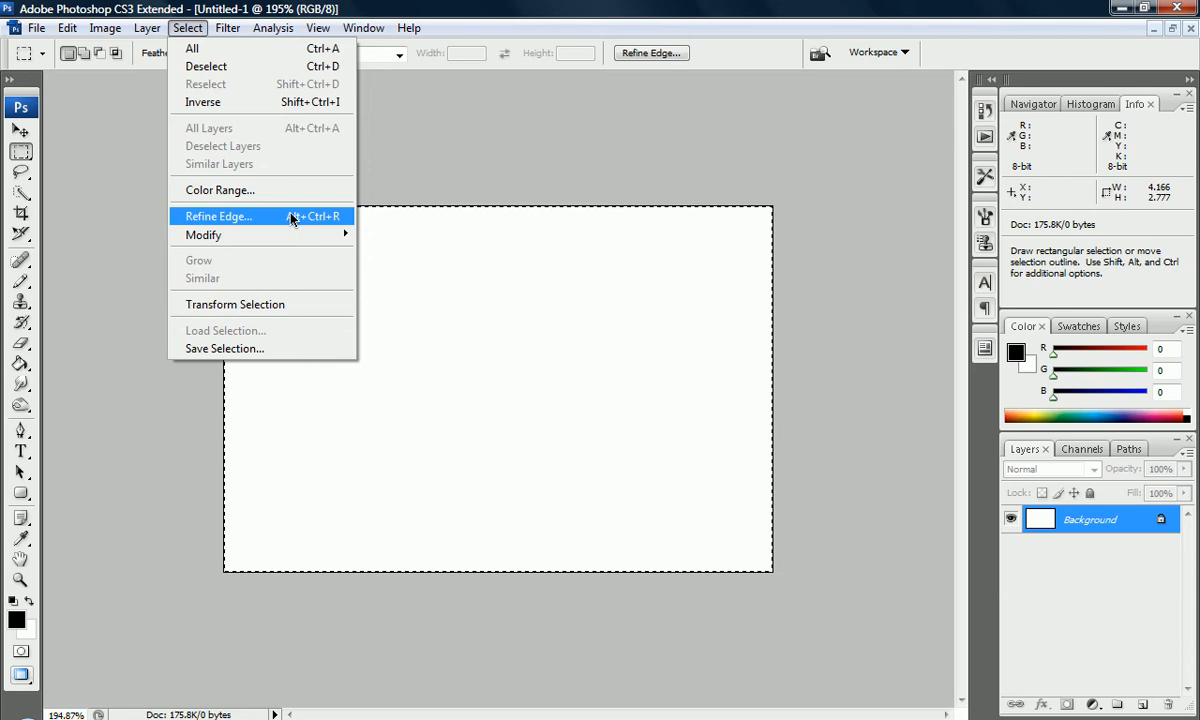
{"action": "mouse_move", "coordinate": [204, 234]}
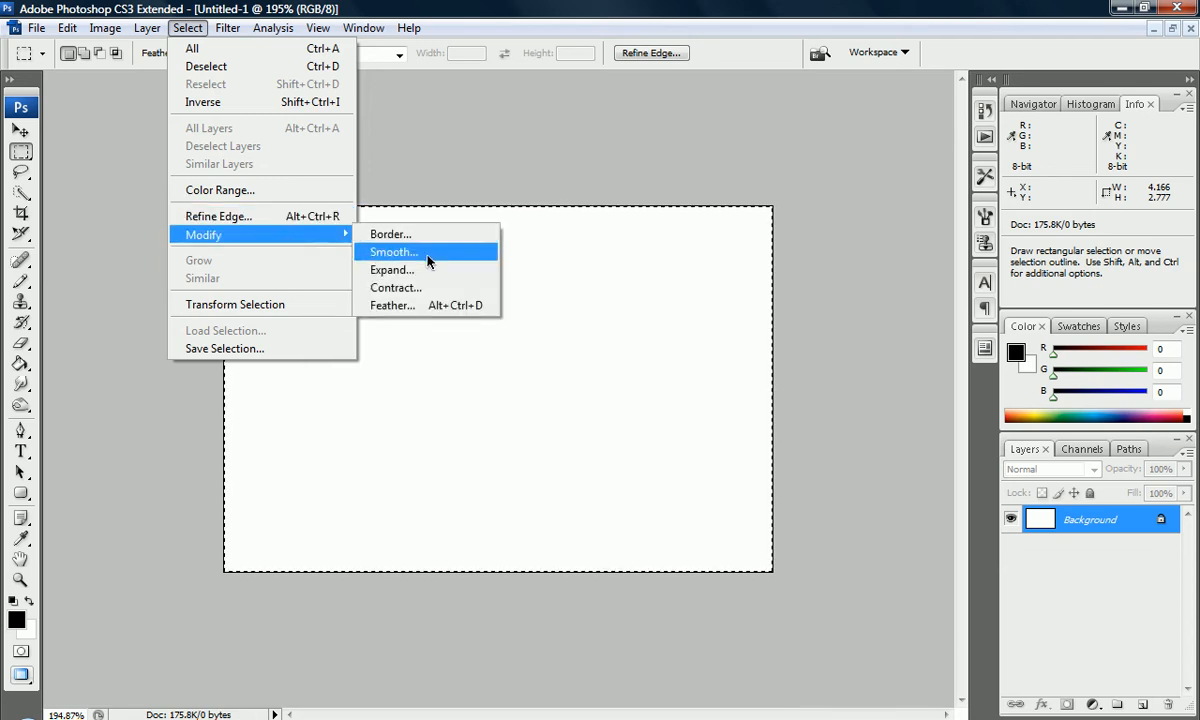
{"action": "mouse_move", "coordinate": [392, 270]}
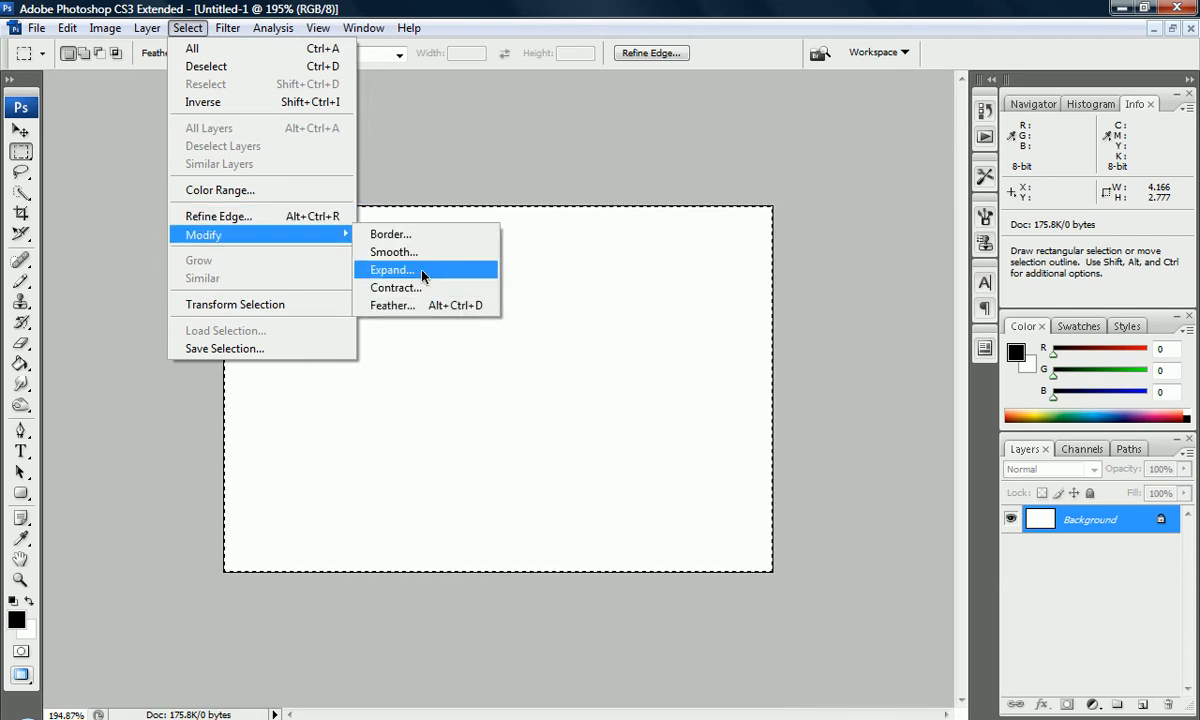
{"action": "left_click", "coordinate": [392, 252]}
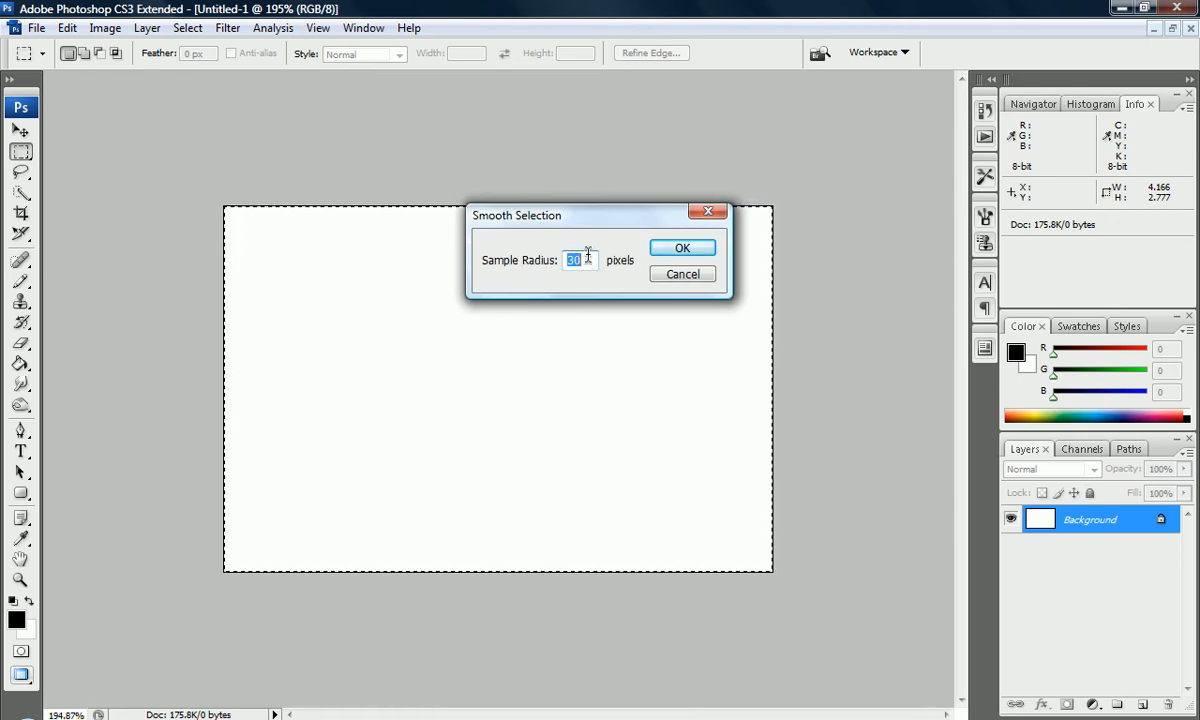
{"action": "type", "text": "4"}
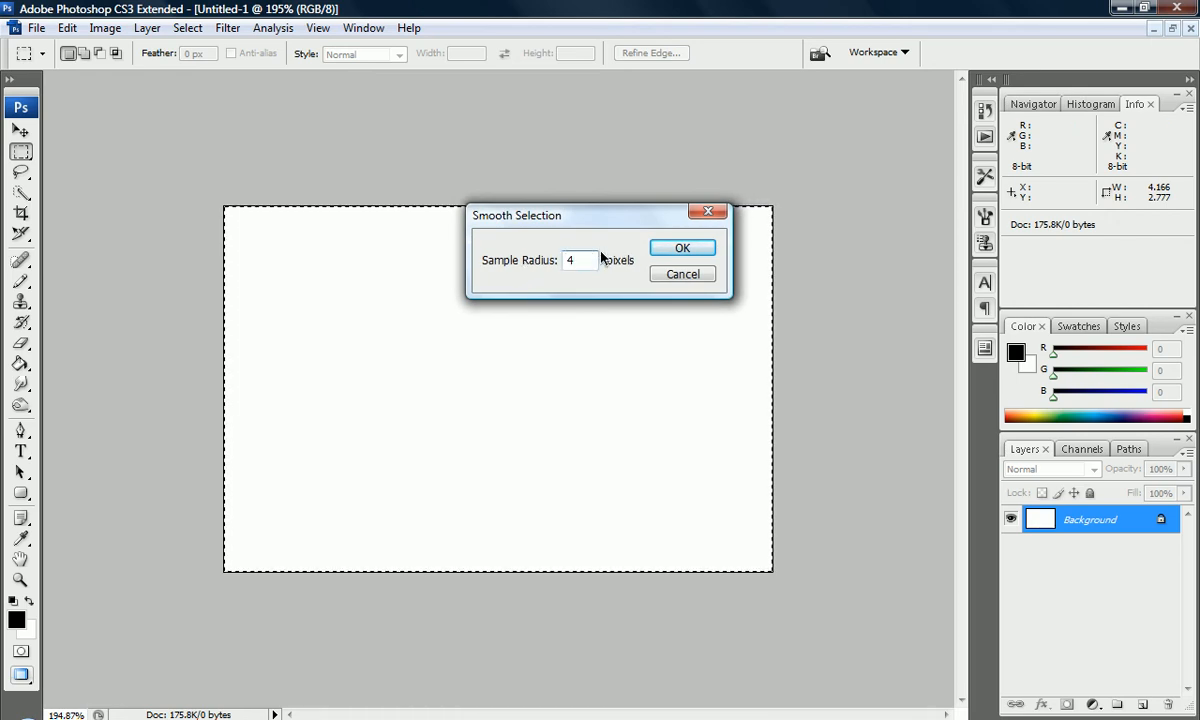
{"action": "type", "text": "0"}
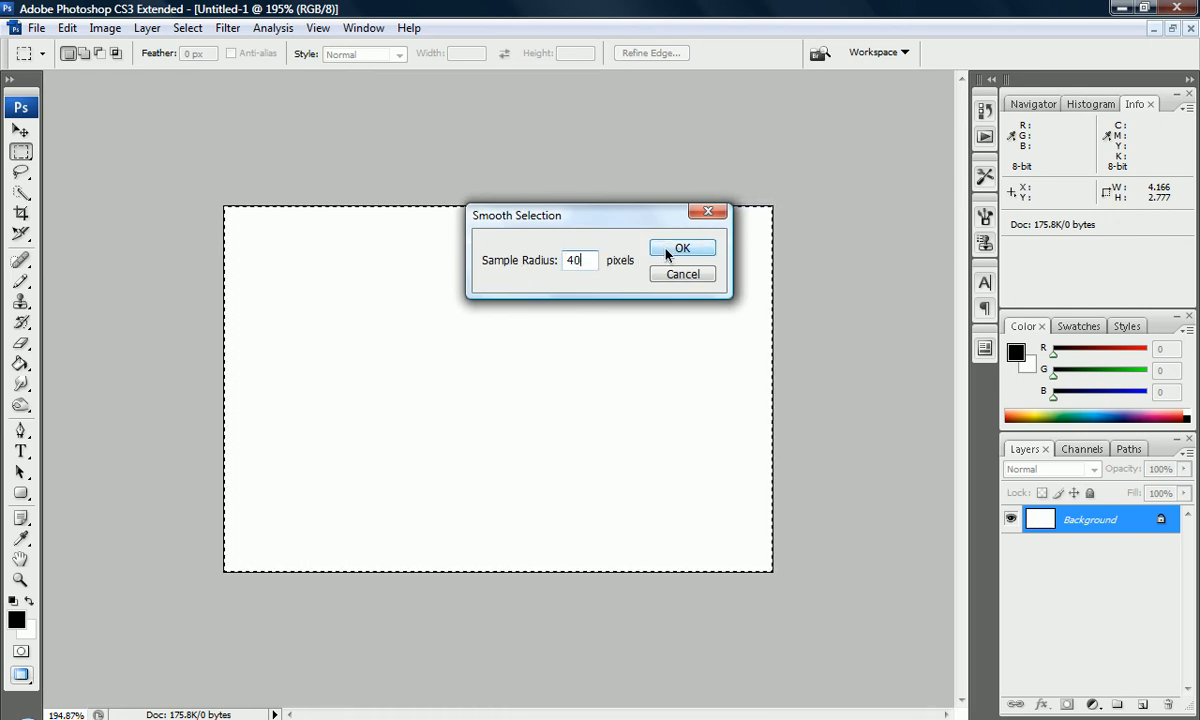
{"action": "left_click", "coordinate": [682, 248]}
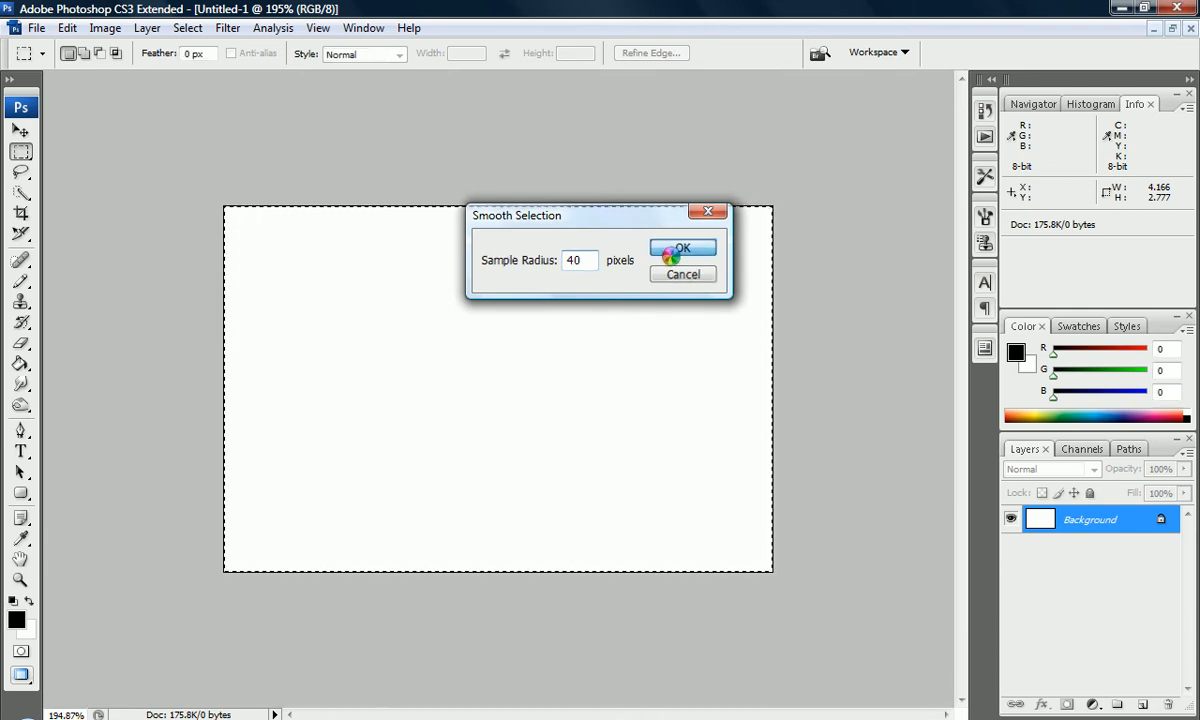
{"action": "left_click", "coordinate": [684, 248]}
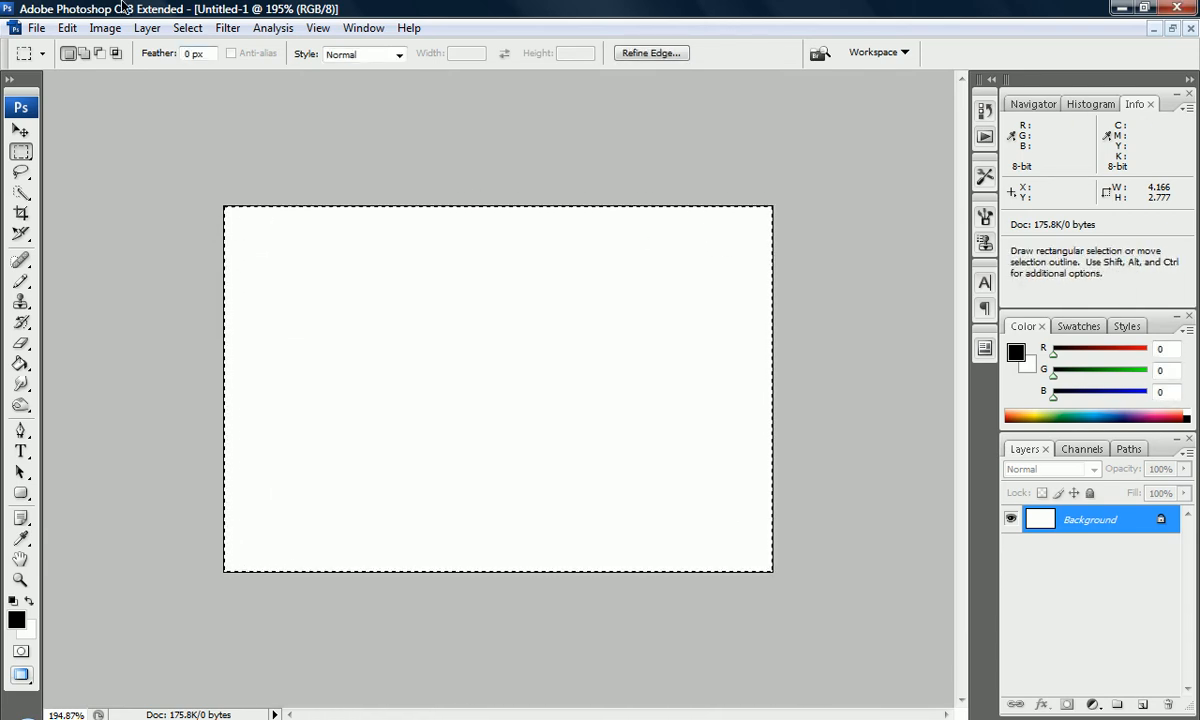
- Smooth the selection again at 40 pixels to round the corners further
{"action": "left_click", "coordinate": [188, 28]}
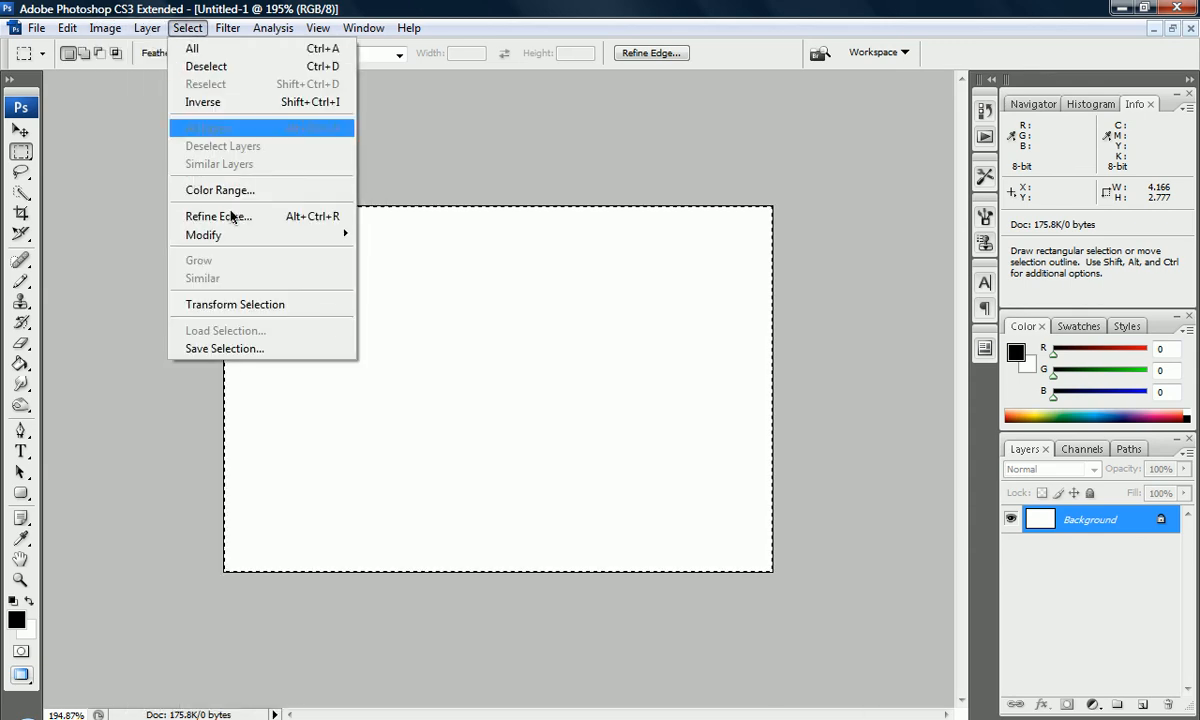
{"action": "mouse_move", "coordinate": [204, 234]}
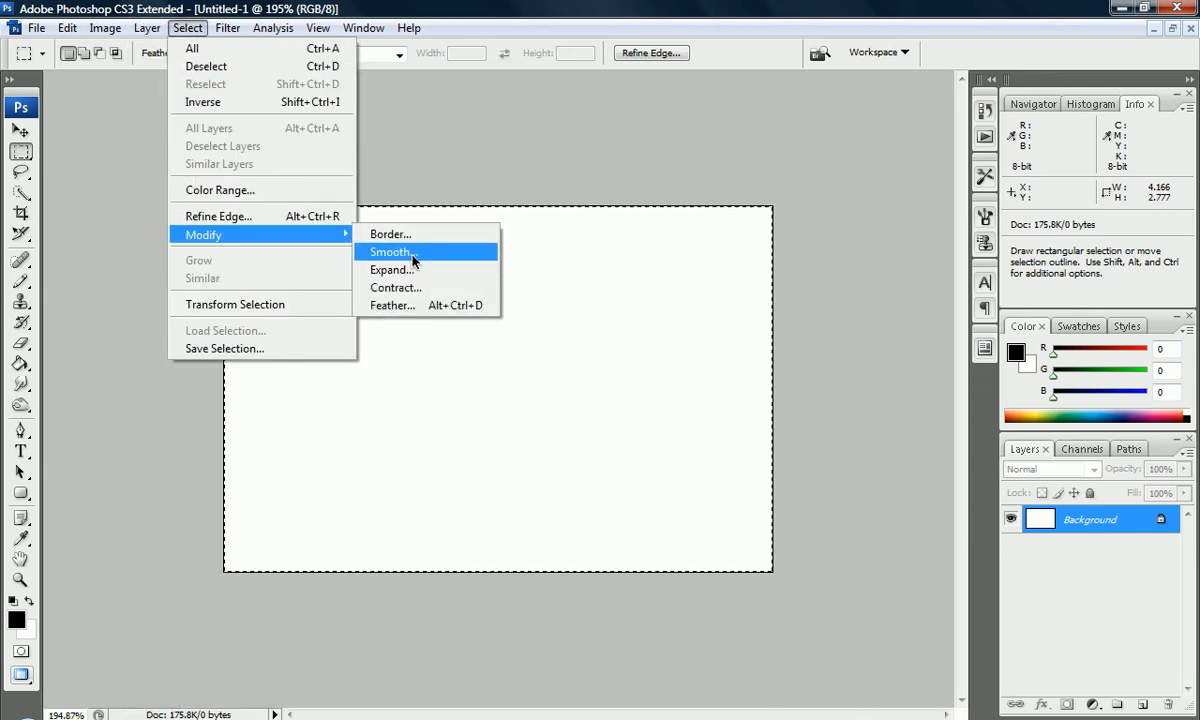
{"action": "left_click", "coordinate": [390, 252]}
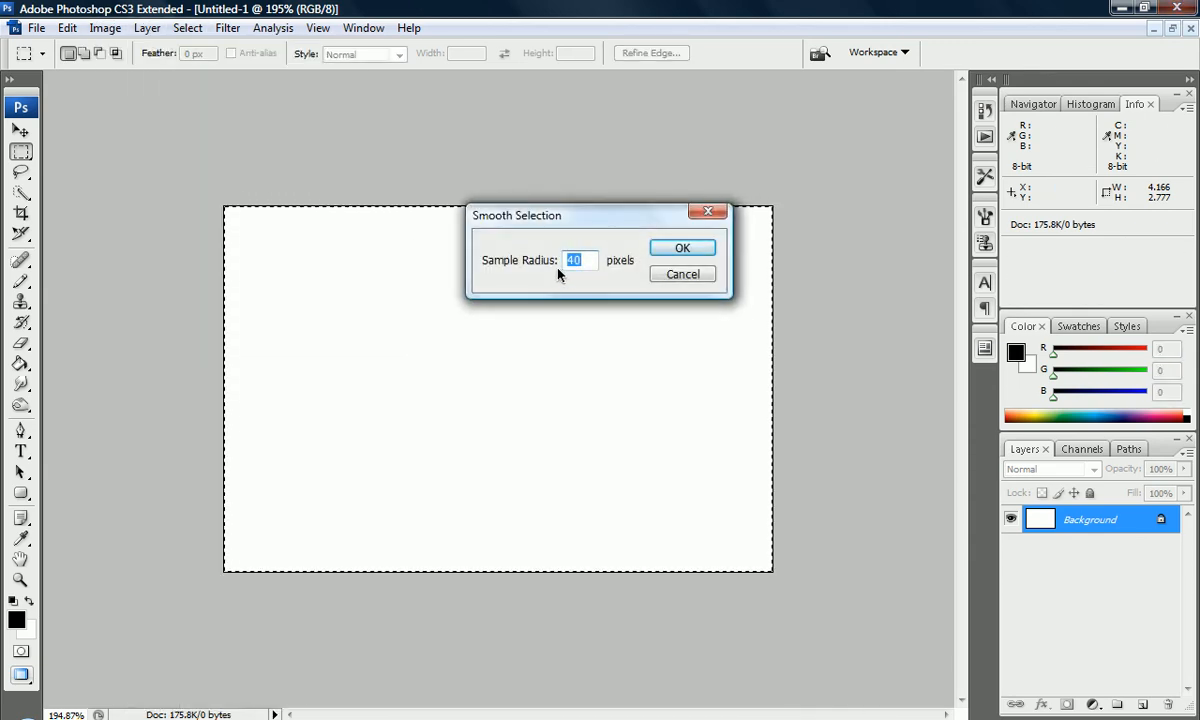
{"action": "left_click", "coordinate": [682, 248]}
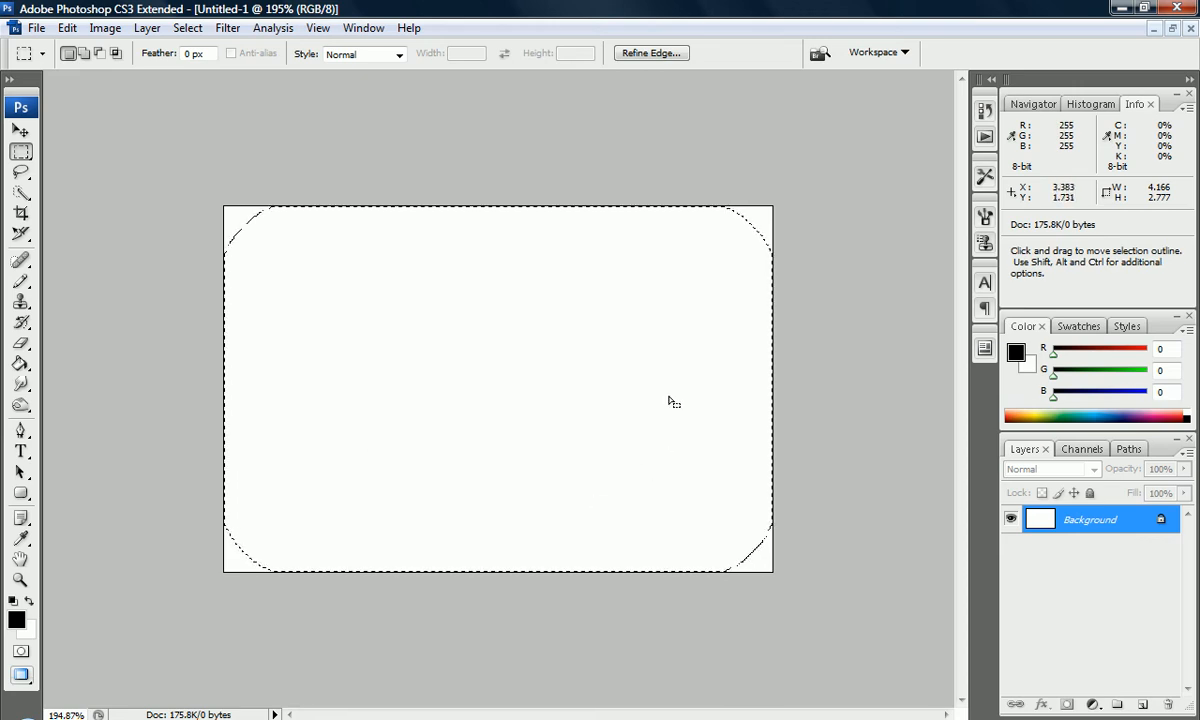
{"action": "mouse_move", "coordinate": [628, 394]}
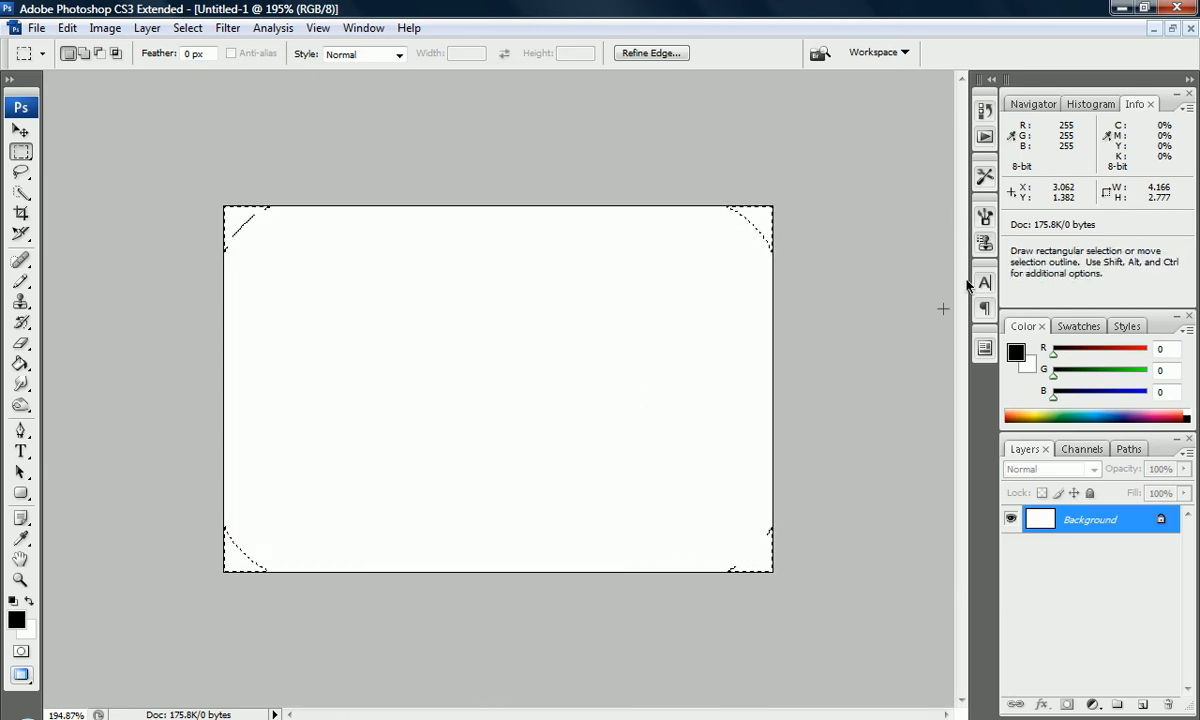
{"action": "mouse_move", "coordinate": [784, 456]}
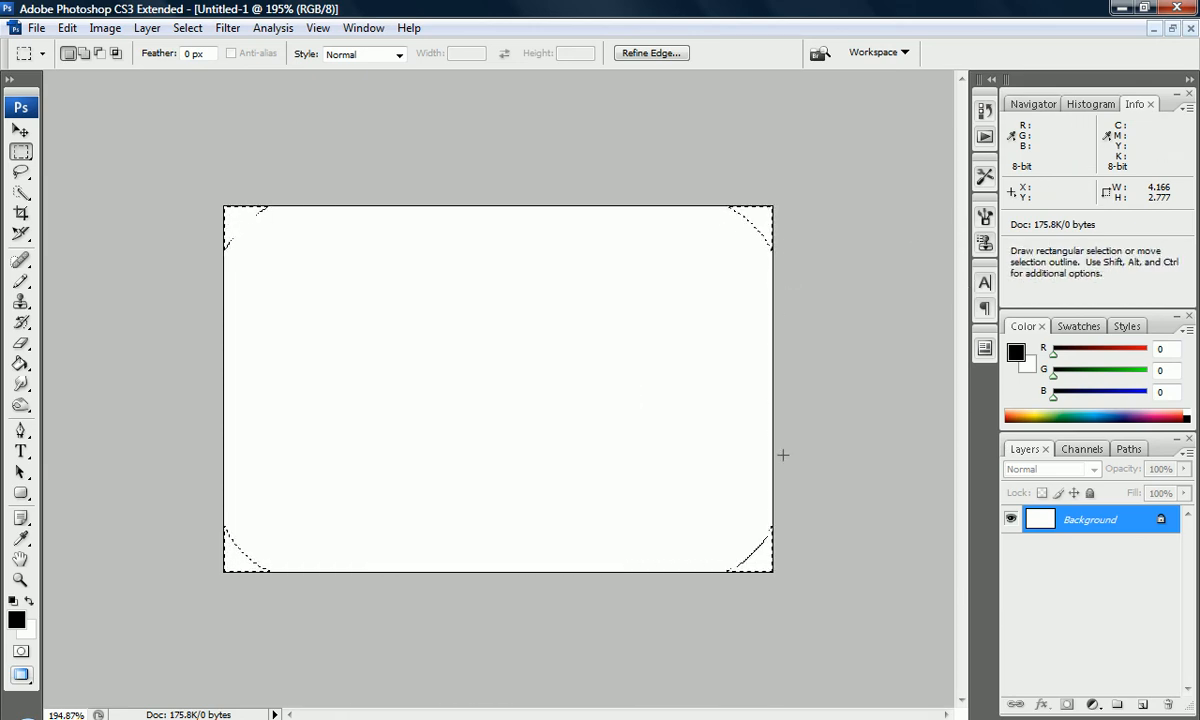
{"action": "mouse_move", "coordinate": [212, 542]}
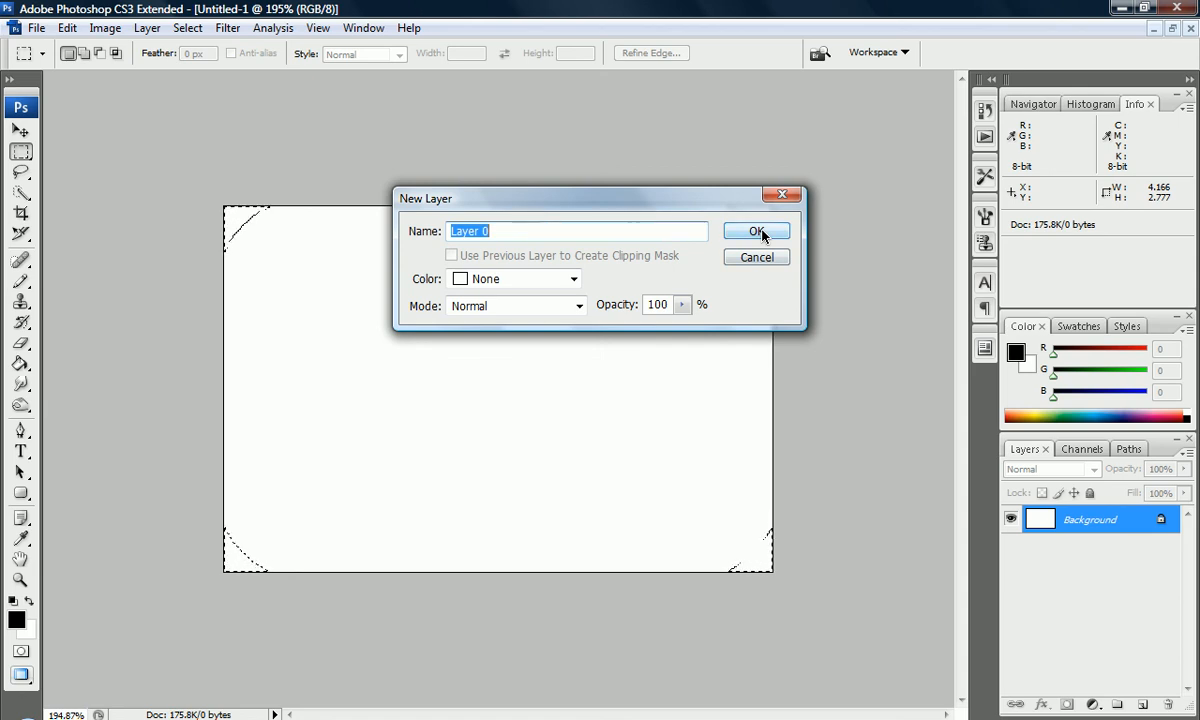
- Convert the background into an editable Layer 0 so its corners can be cut away
{"action": "left_click", "coordinate": [756, 232]}
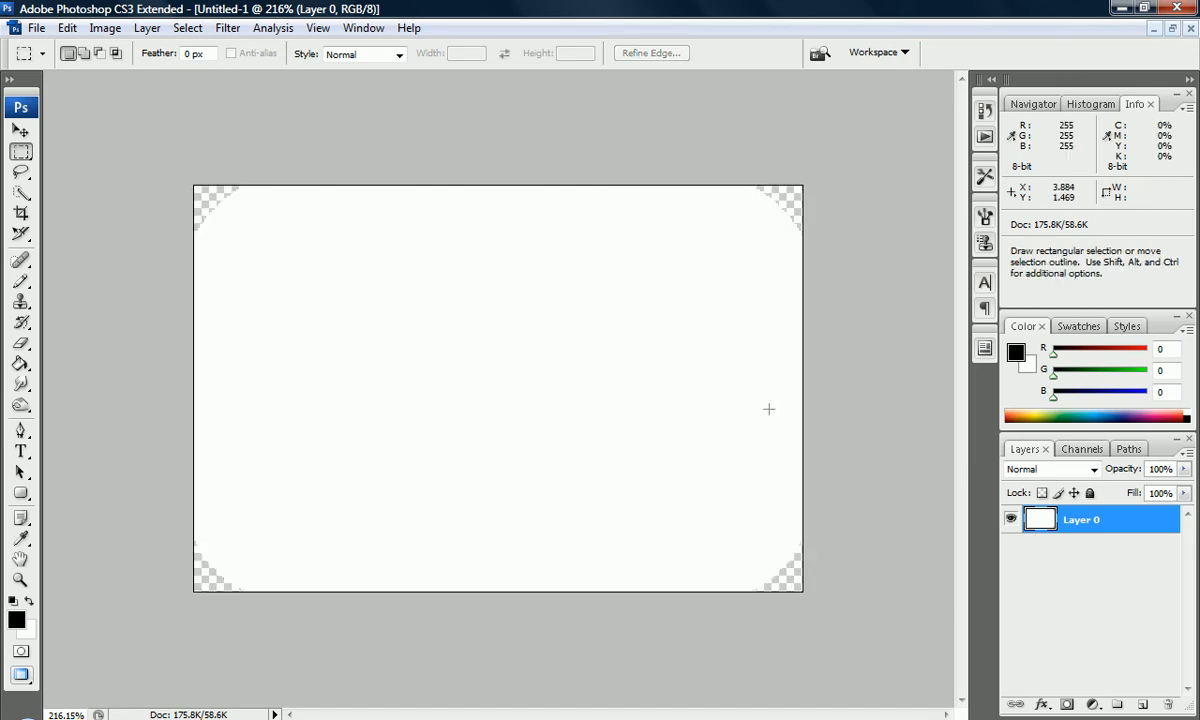
{"action": "mouse_move", "coordinate": [586, 352]}
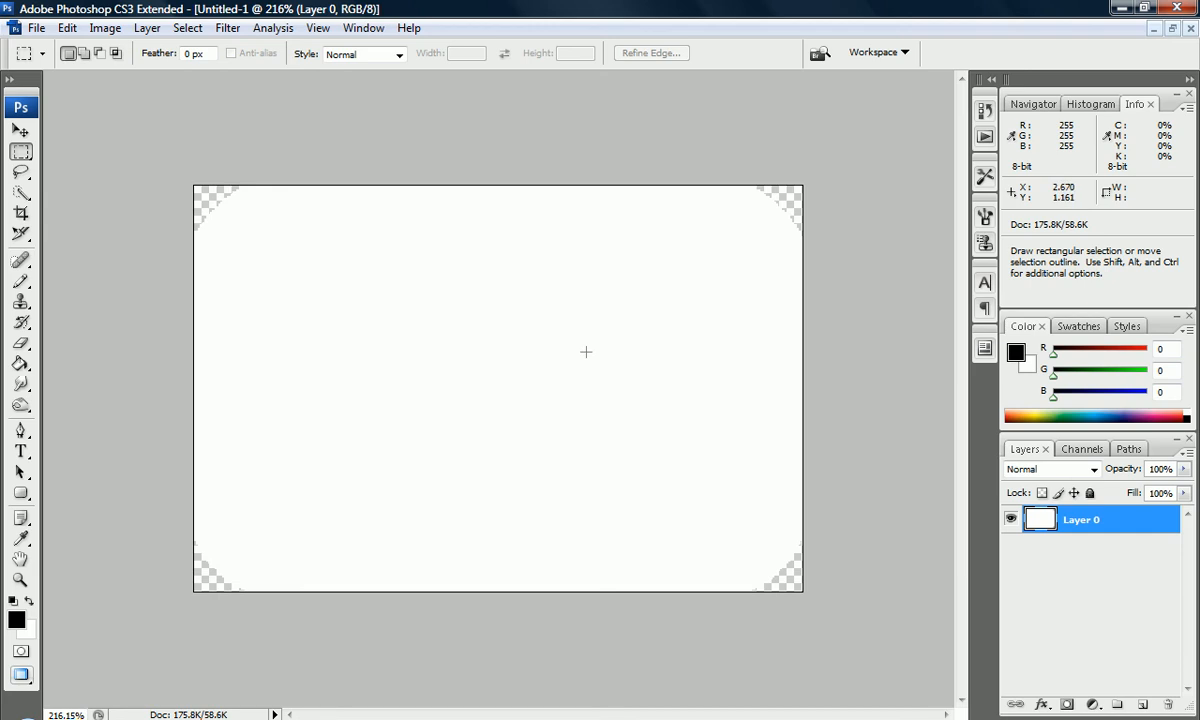
{"action": "mouse_move", "coordinate": [372, 292]}
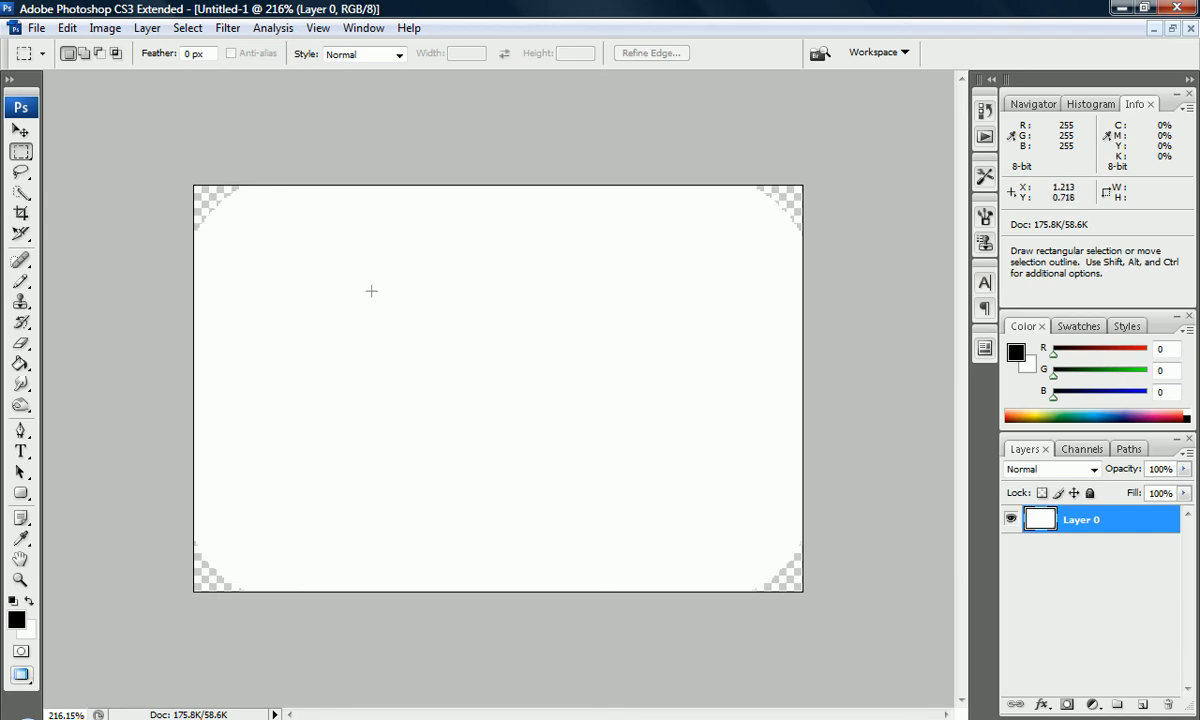
{"action": "mouse_move", "coordinate": [904, 442]}
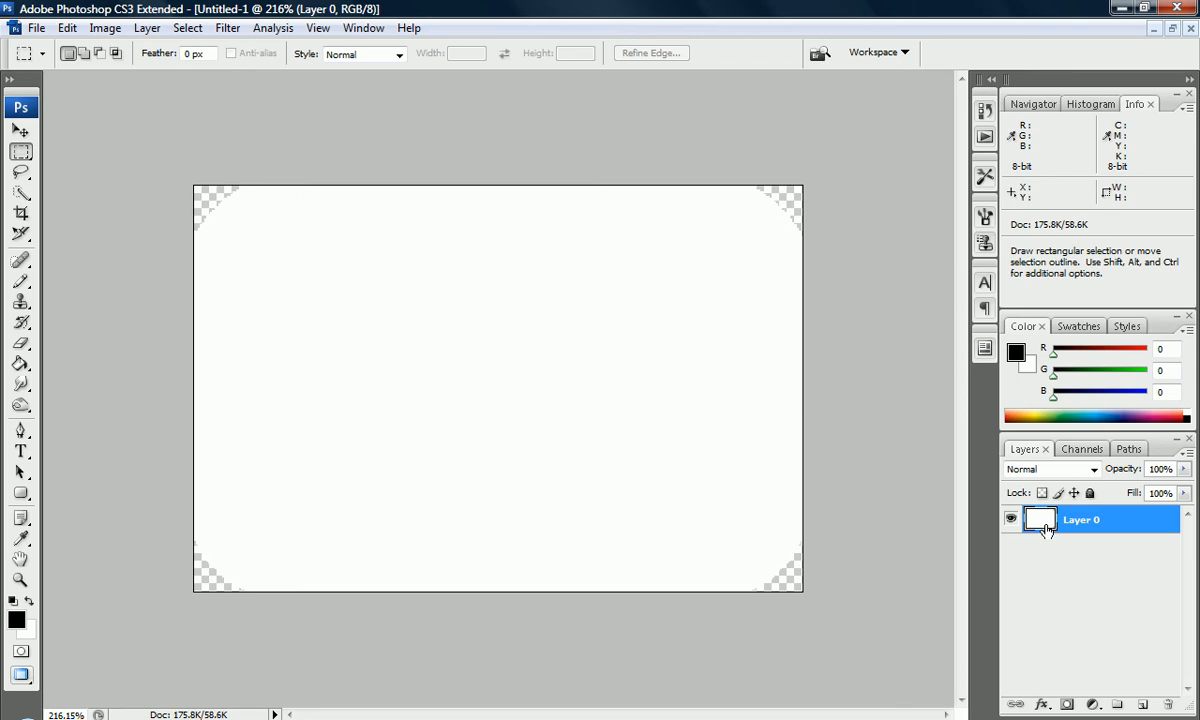
- Add a Gradient Overlay to Layer 0, settling on the white-to-black preset after trying others
{"action": "double_click", "coordinate": [1040, 520]}
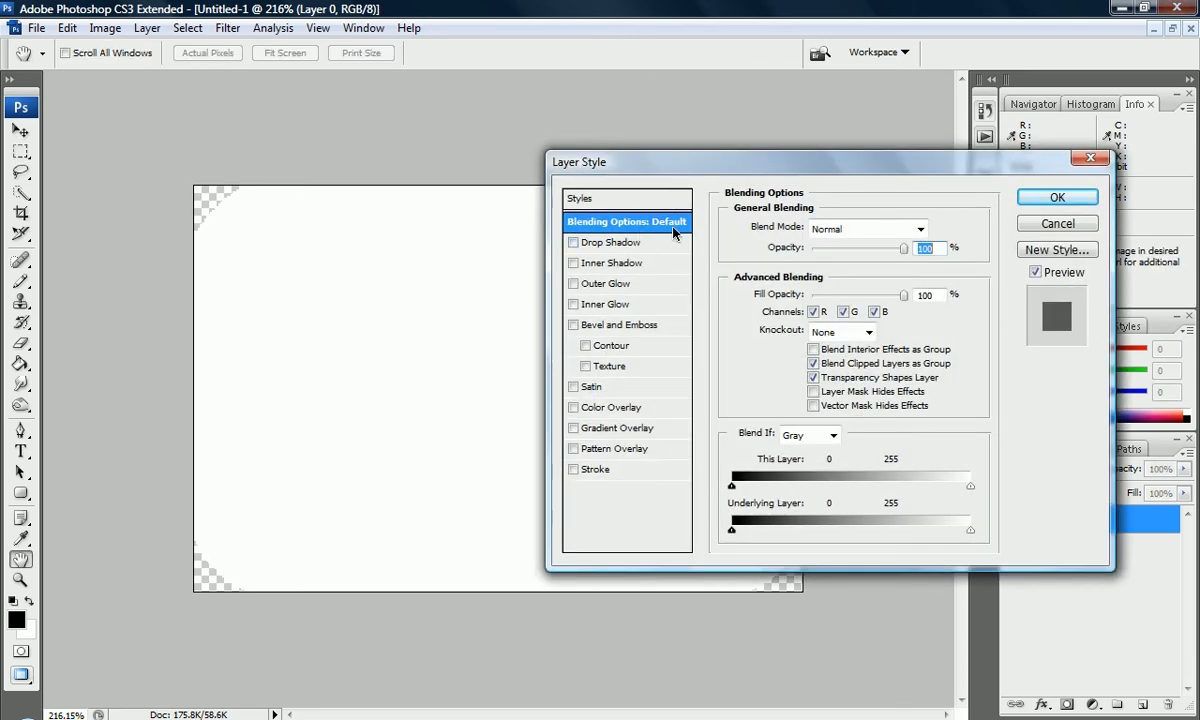
{"action": "mouse_move", "coordinate": [654, 320]}
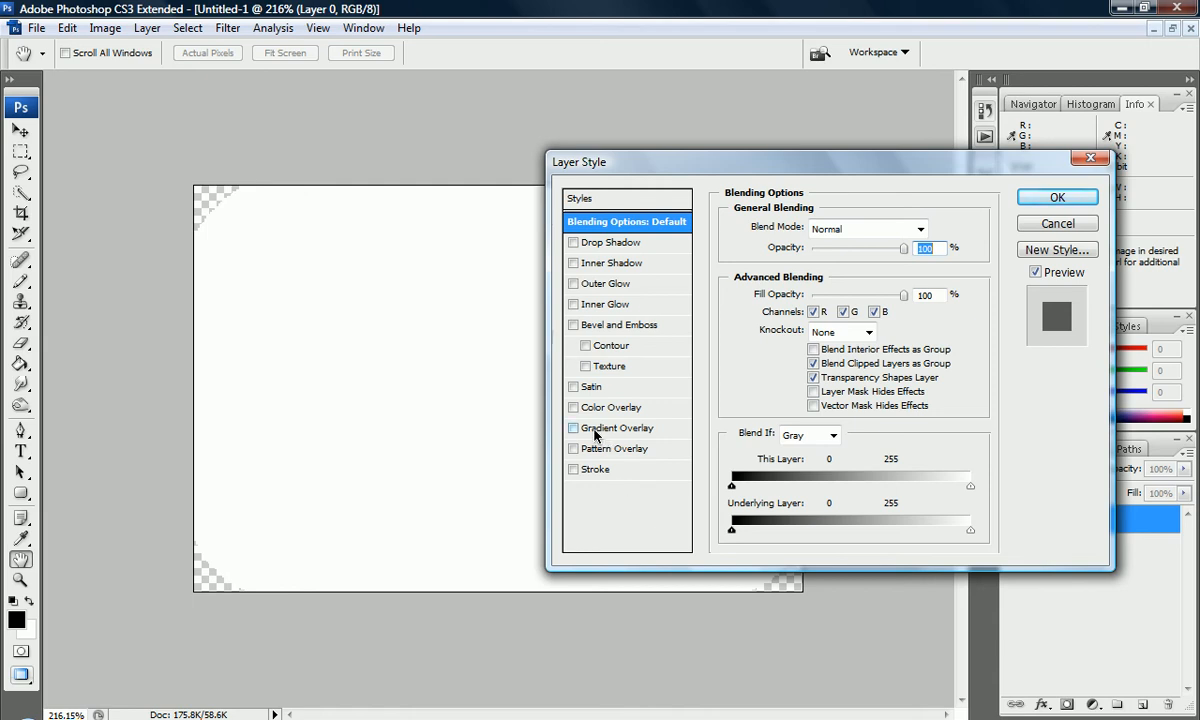
{"action": "left_click", "coordinate": [572, 428]}
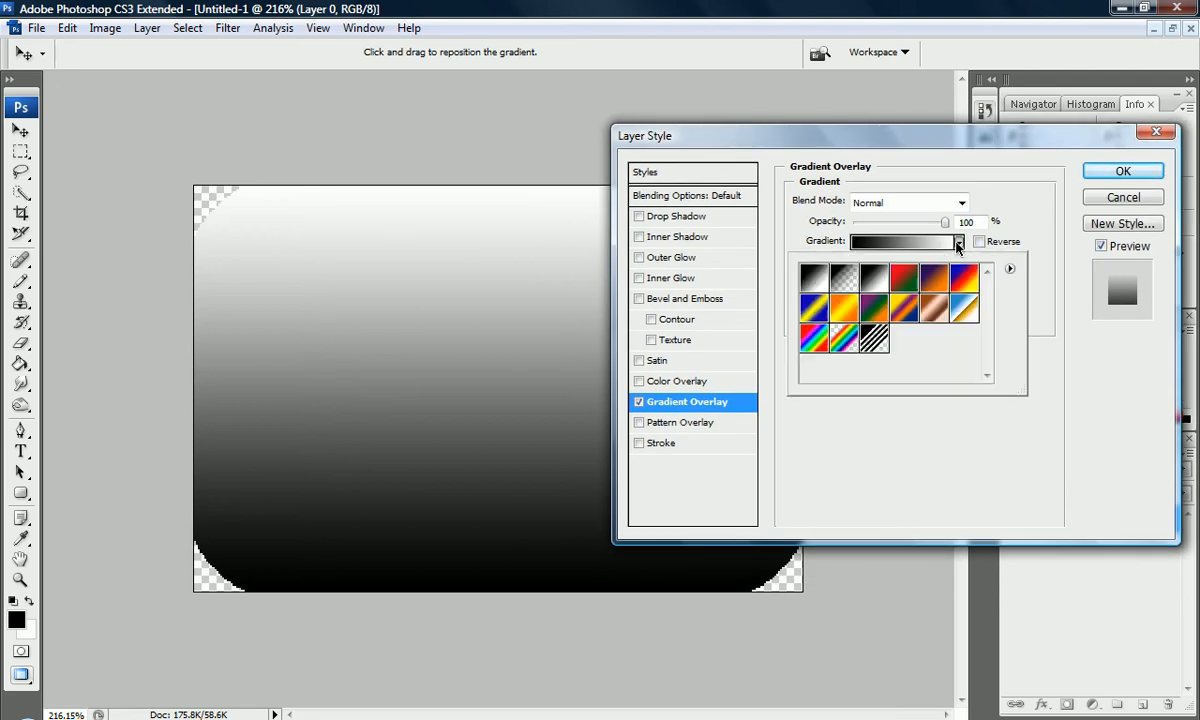
{"action": "left_click", "coordinate": [816, 278]}
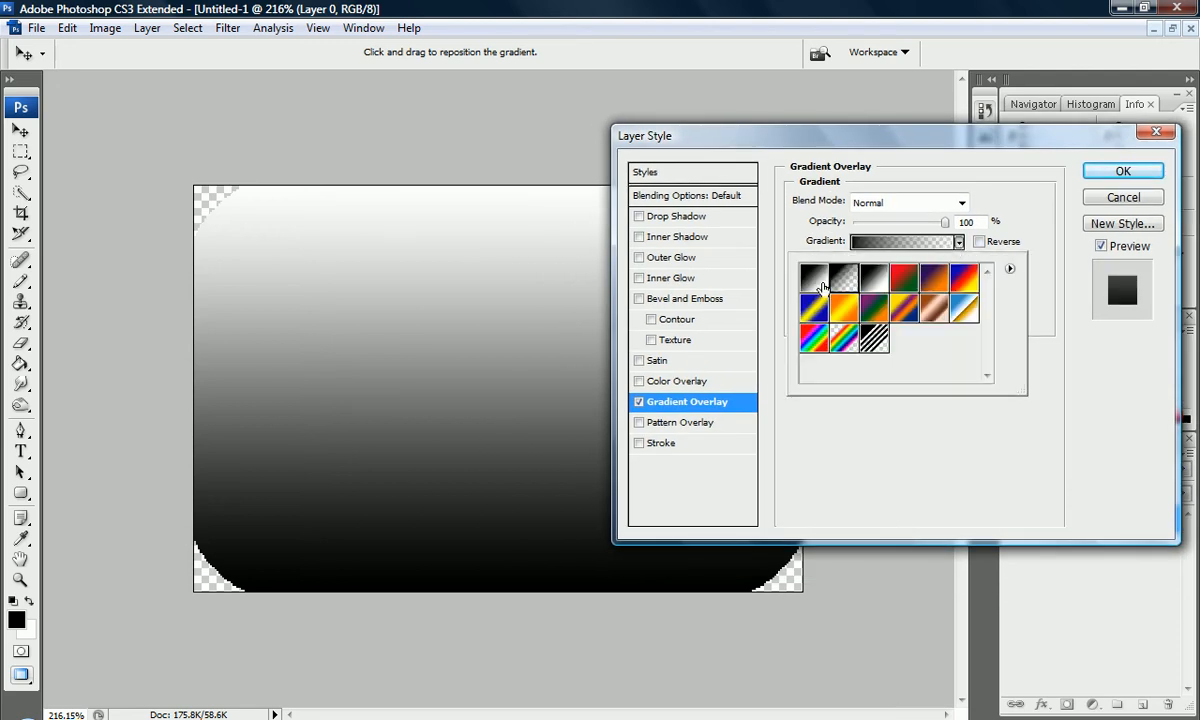
{"action": "left_click", "coordinate": [816, 276]}
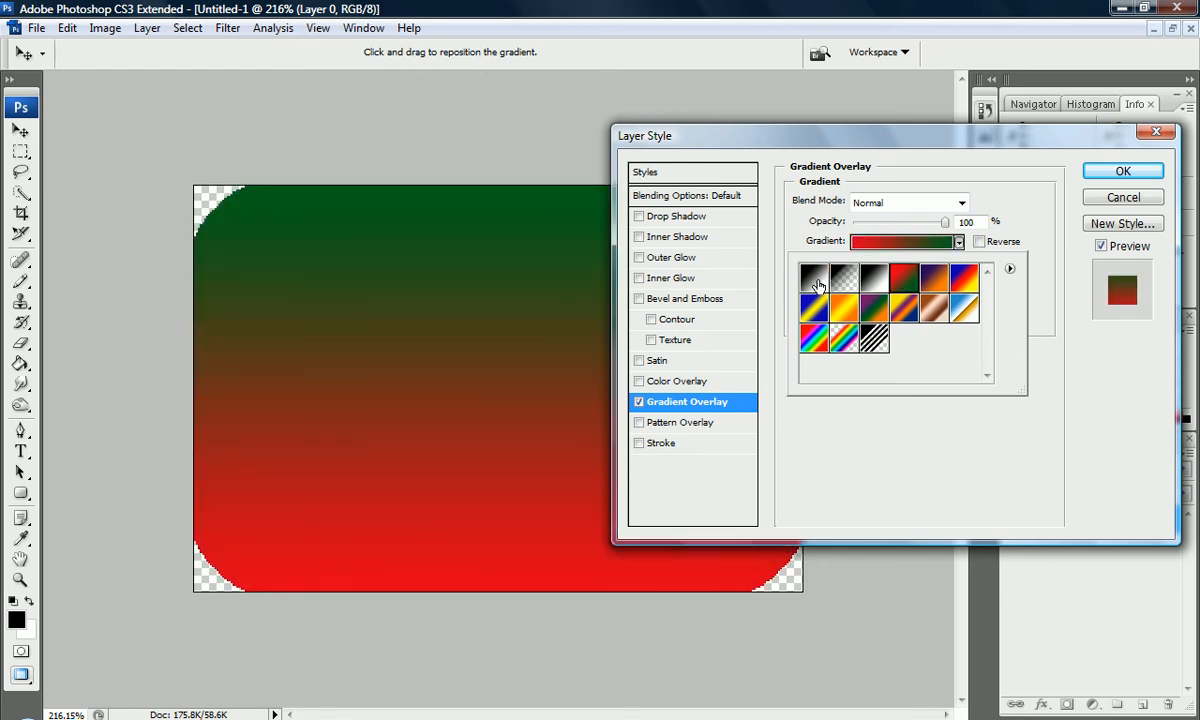
{"action": "left_click", "coordinate": [932, 284]}
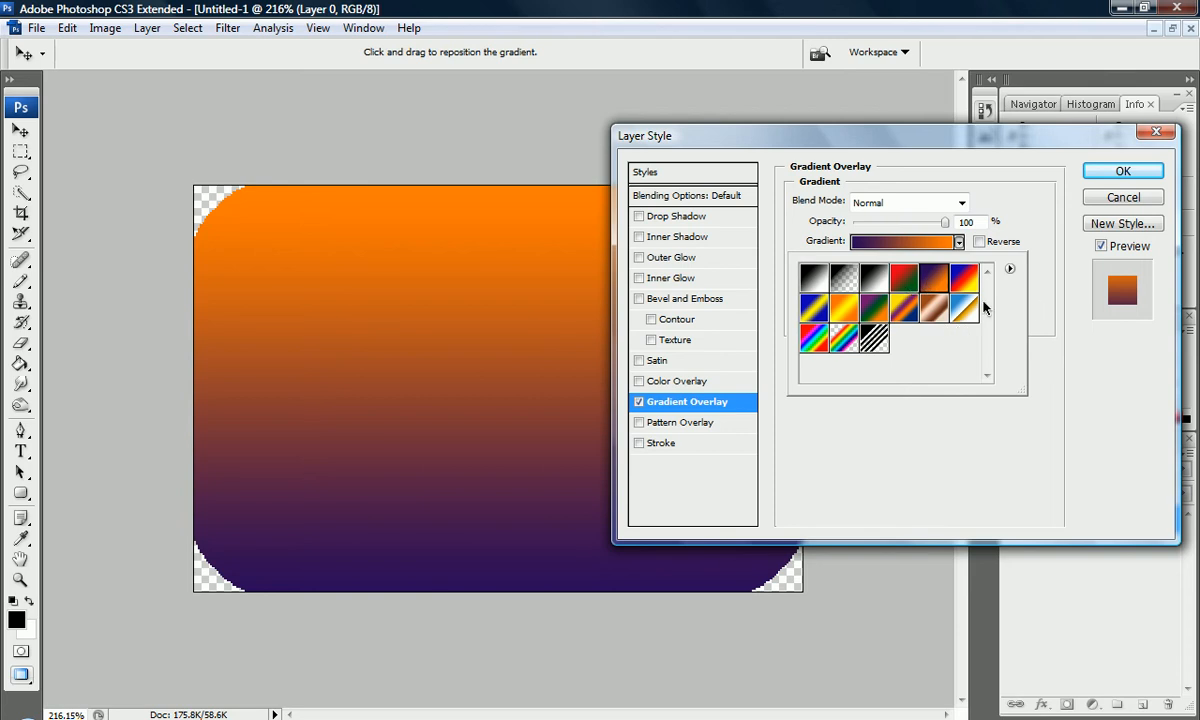
{"action": "left_click", "coordinate": [812, 276]}
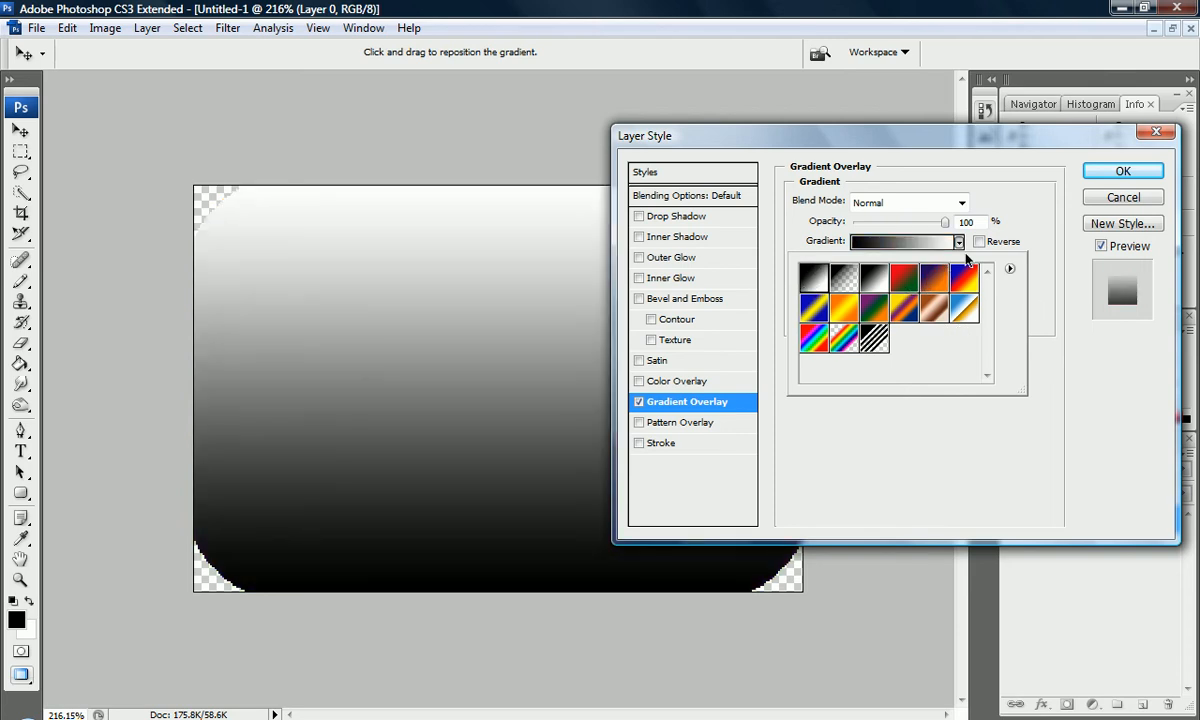
{"action": "left_click", "coordinate": [956, 240]}
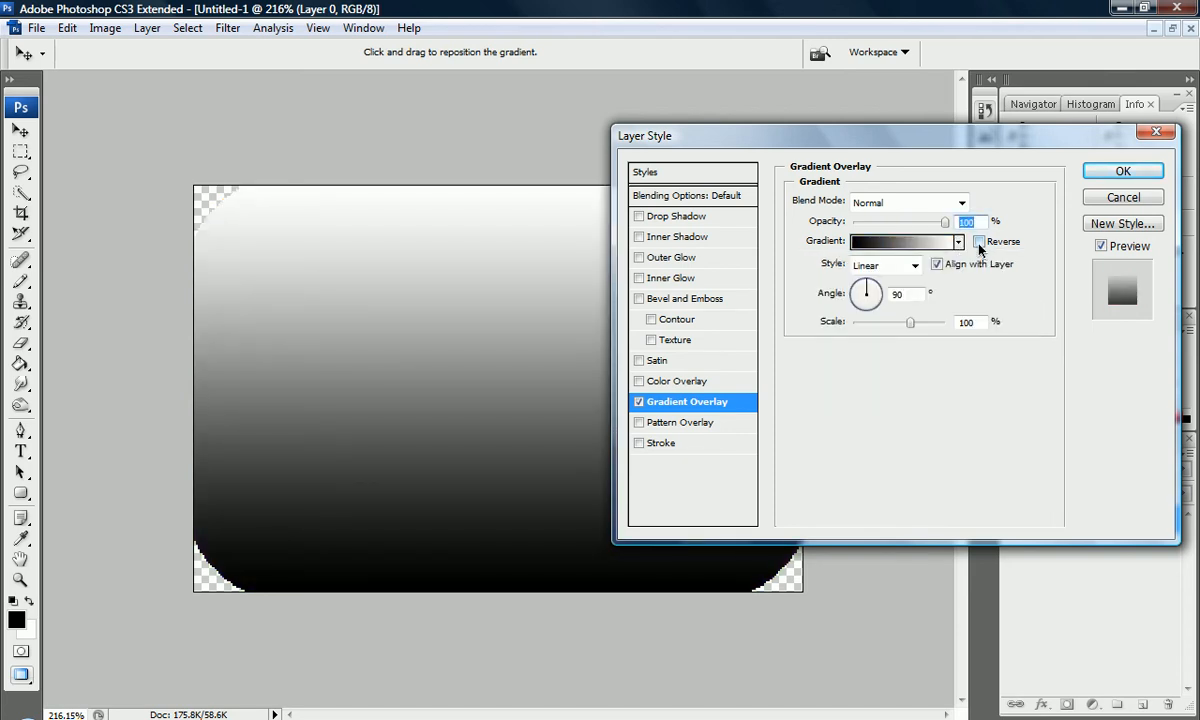
{"action": "left_click", "coordinate": [980, 240]}
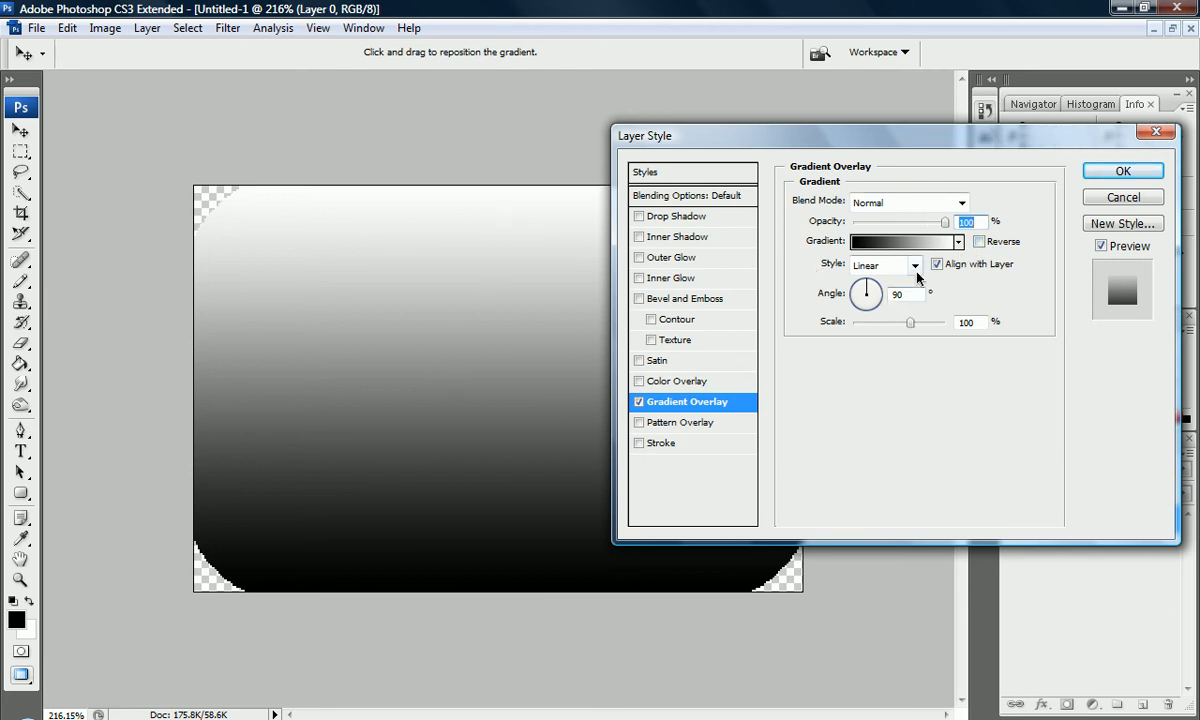
{"action": "mouse_move", "coordinate": [964, 308]}
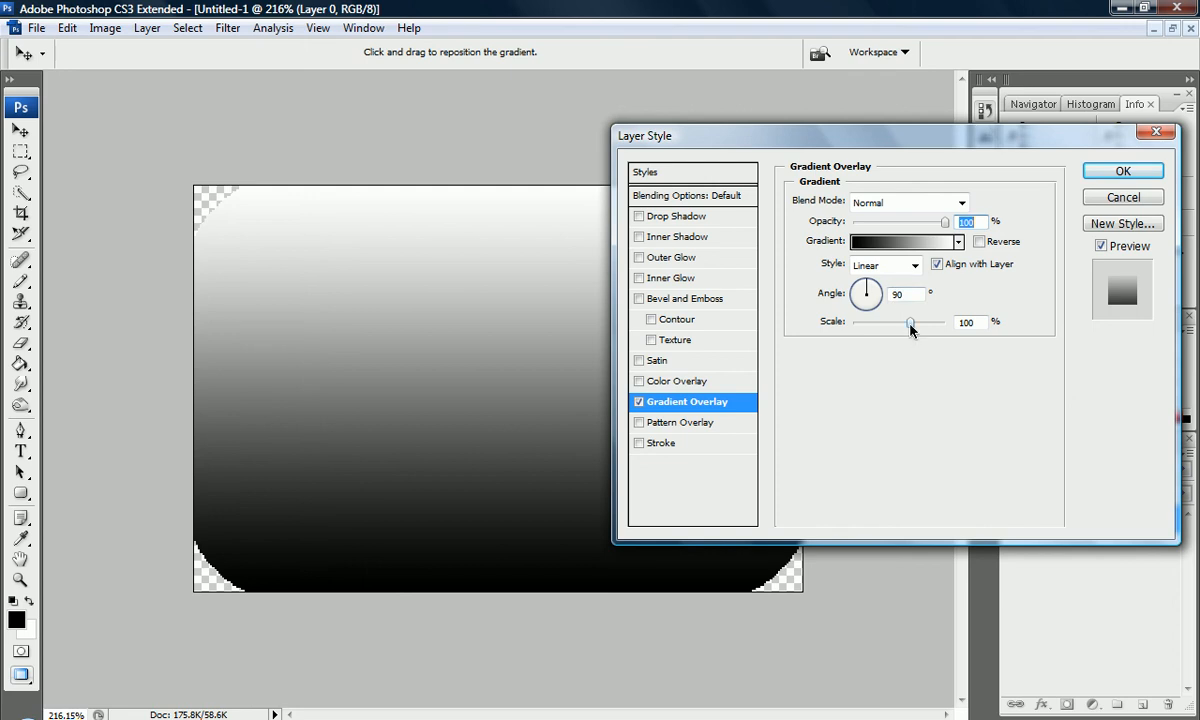
{"action": "mouse_move", "coordinate": [910, 324]}
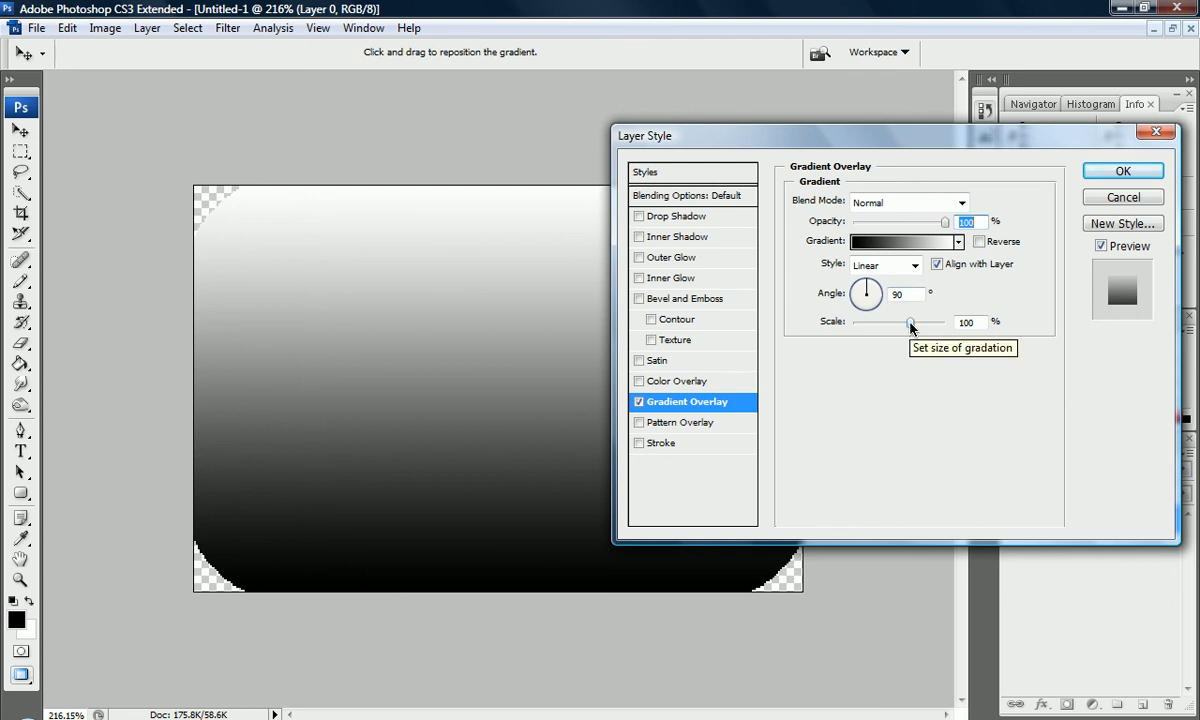
- Lower the gradient Scale for a tighter, sharper white-to-black transition
{"action": "left_click_drag", "start_coordinate": [910, 322], "coordinate": [864, 322]}
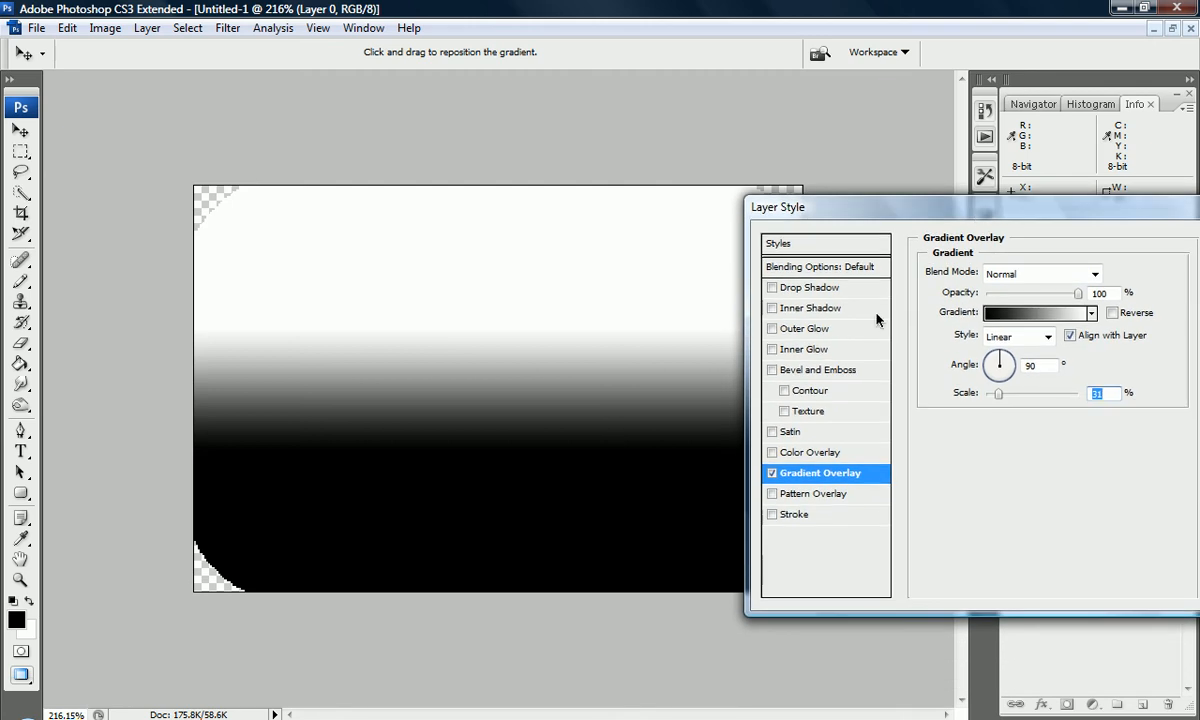
{"action": "mouse_move", "coordinate": [192, 312]}
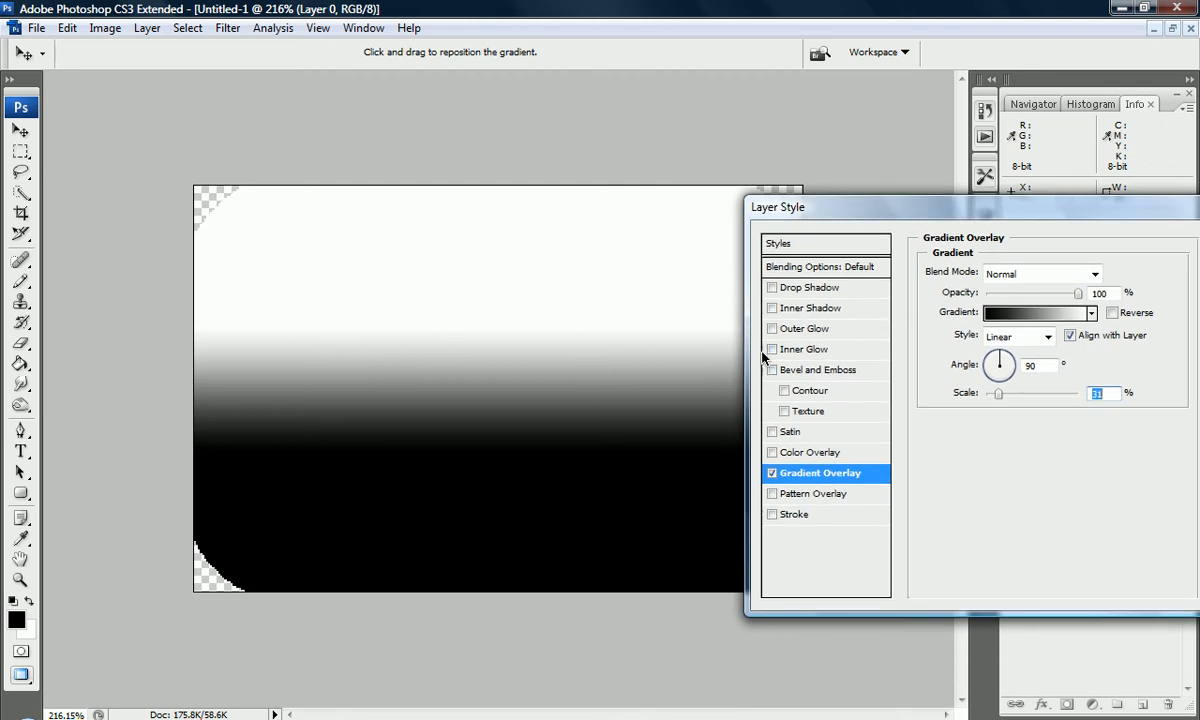
{"action": "mouse_move", "coordinate": [772, 348]}
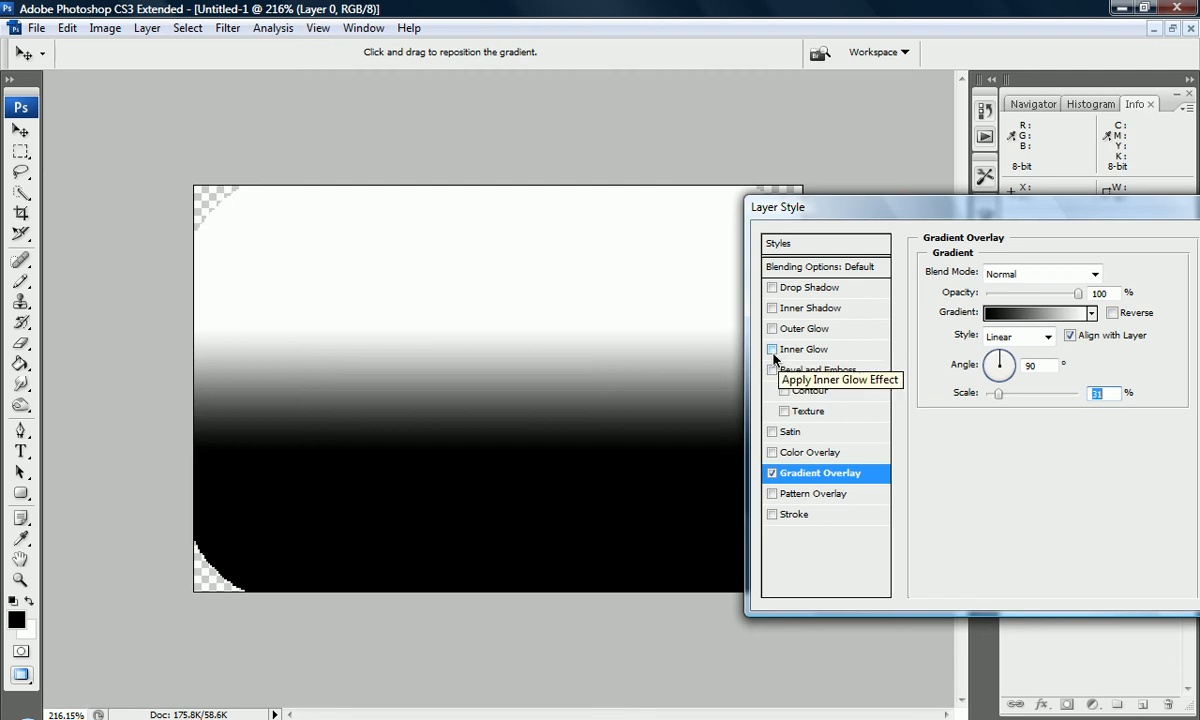
- Add an off-white Inner Glow in Exclusion mode with 12% choke and 21 px size
{"action": "left_click", "coordinate": [808, 348]}
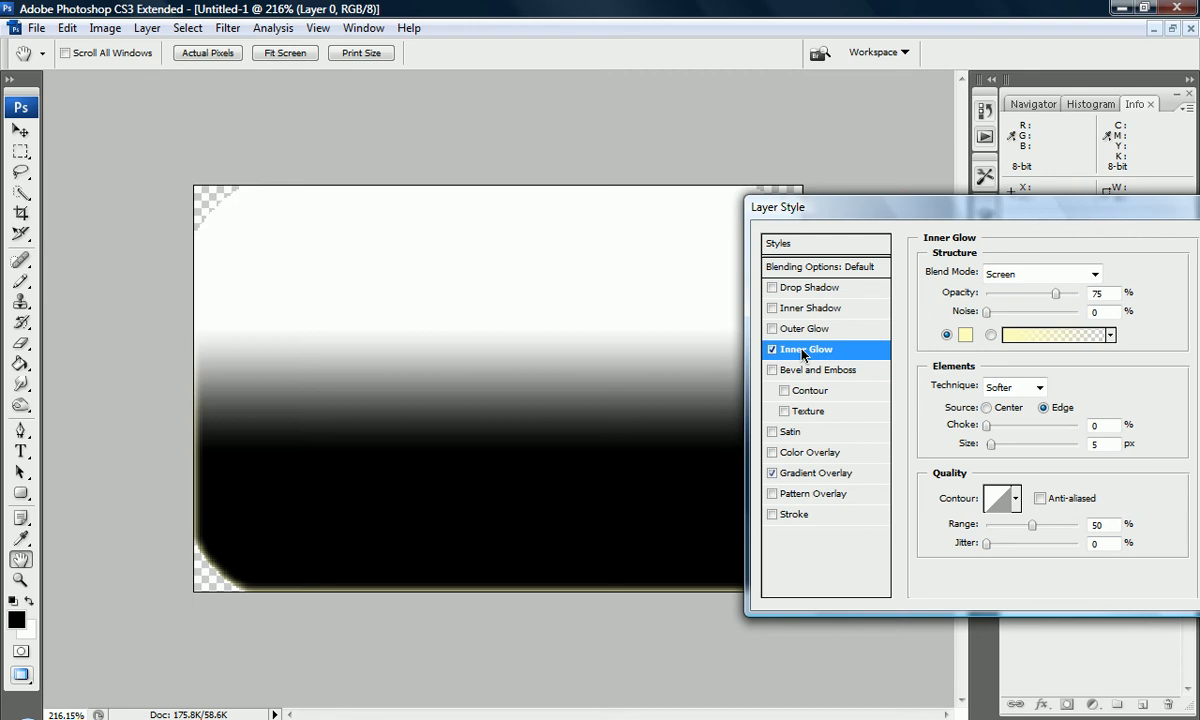
{"action": "mouse_move", "coordinate": [964, 344]}
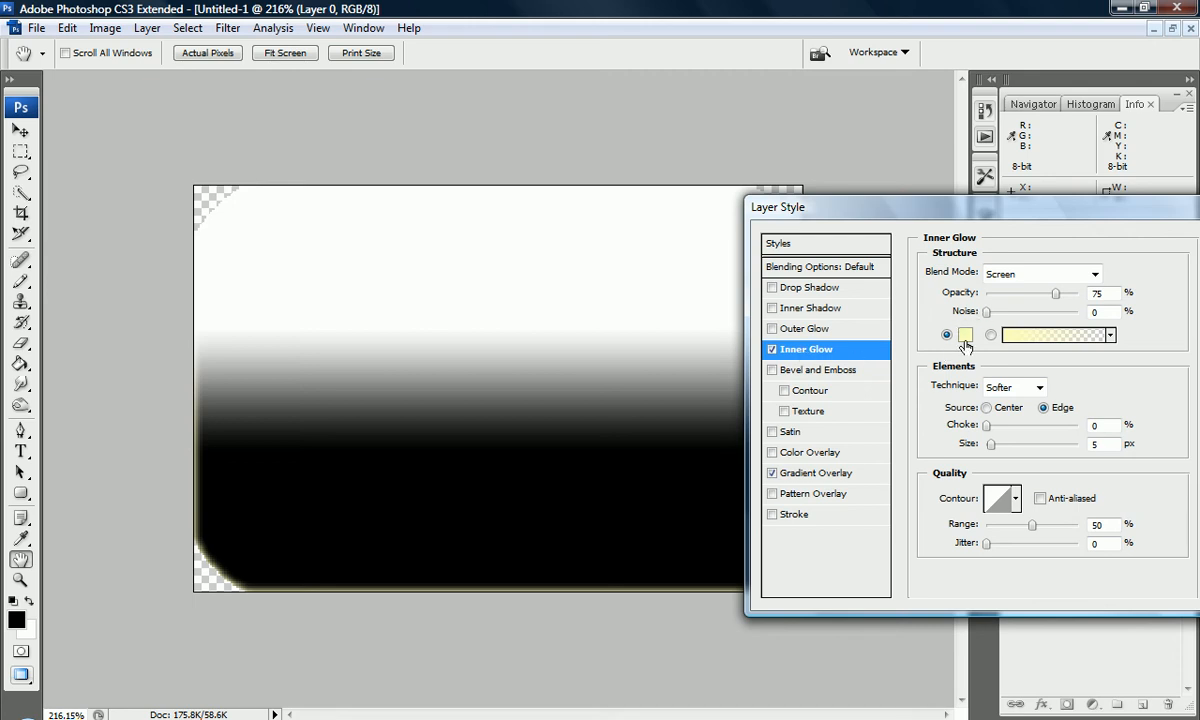
{"action": "left_click", "coordinate": [964, 334]}
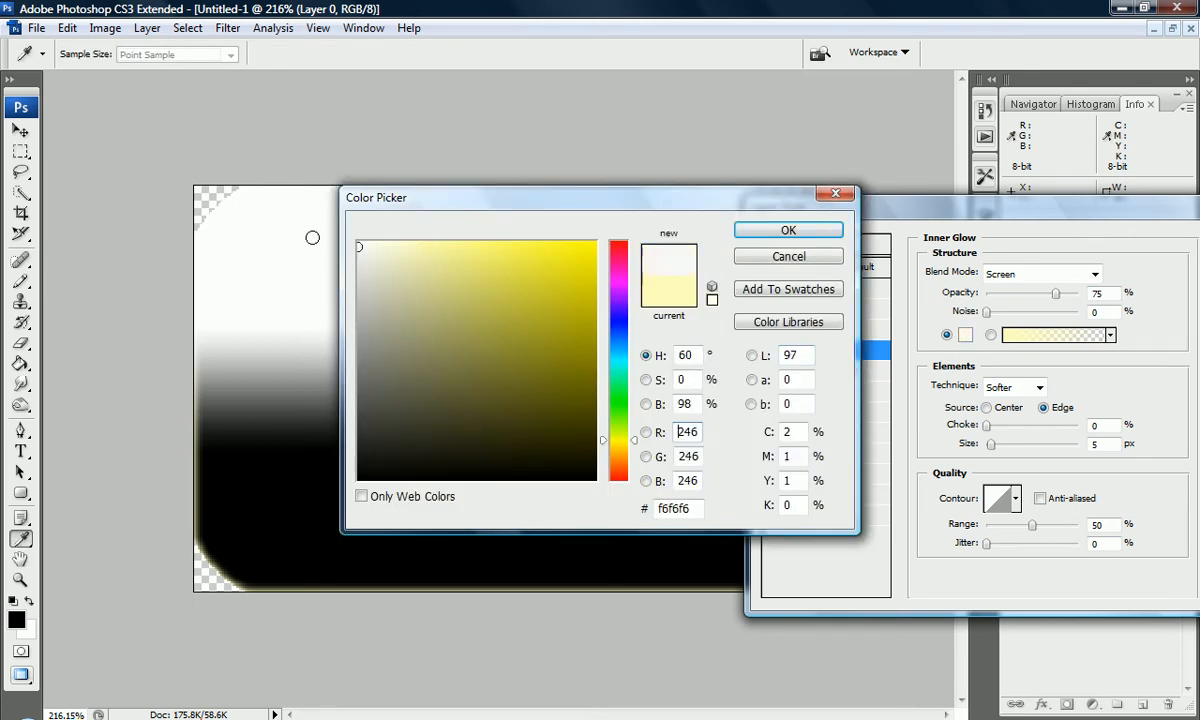
{"action": "left_click", "coordinate": [788, 228]}
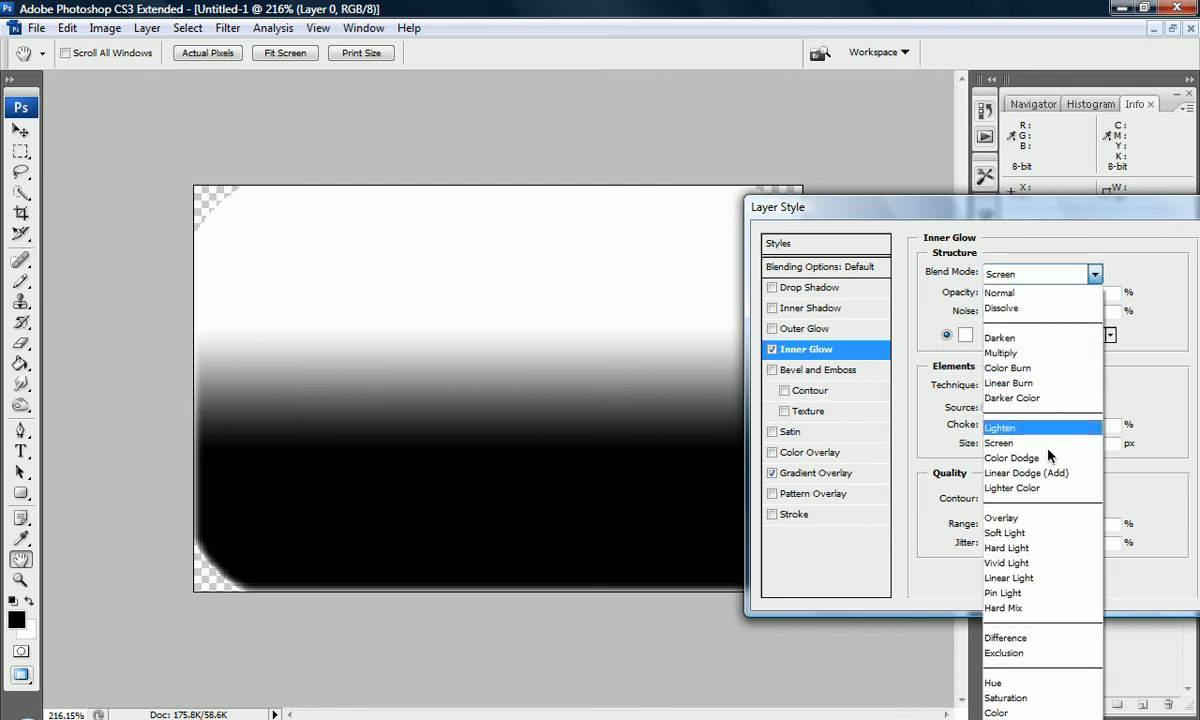
{"action": "left_click", "coordinate": [1004, 652]}
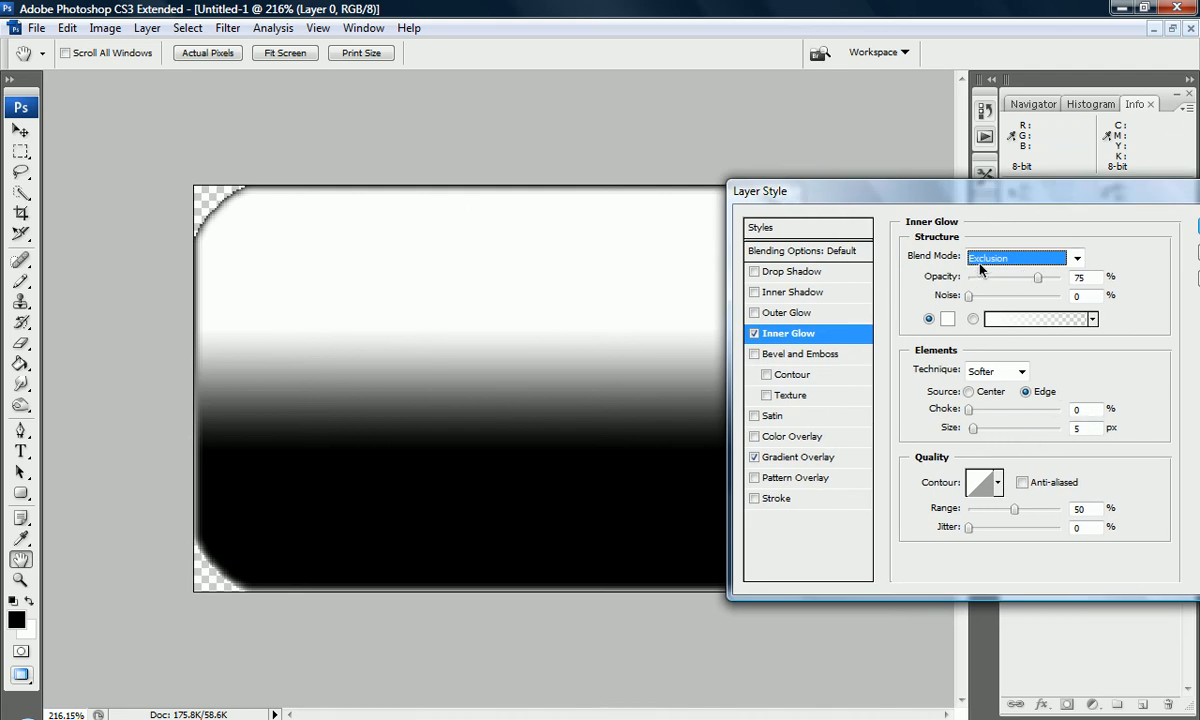
{"action": "mouse_move", "coordinate": [1004, 344]}
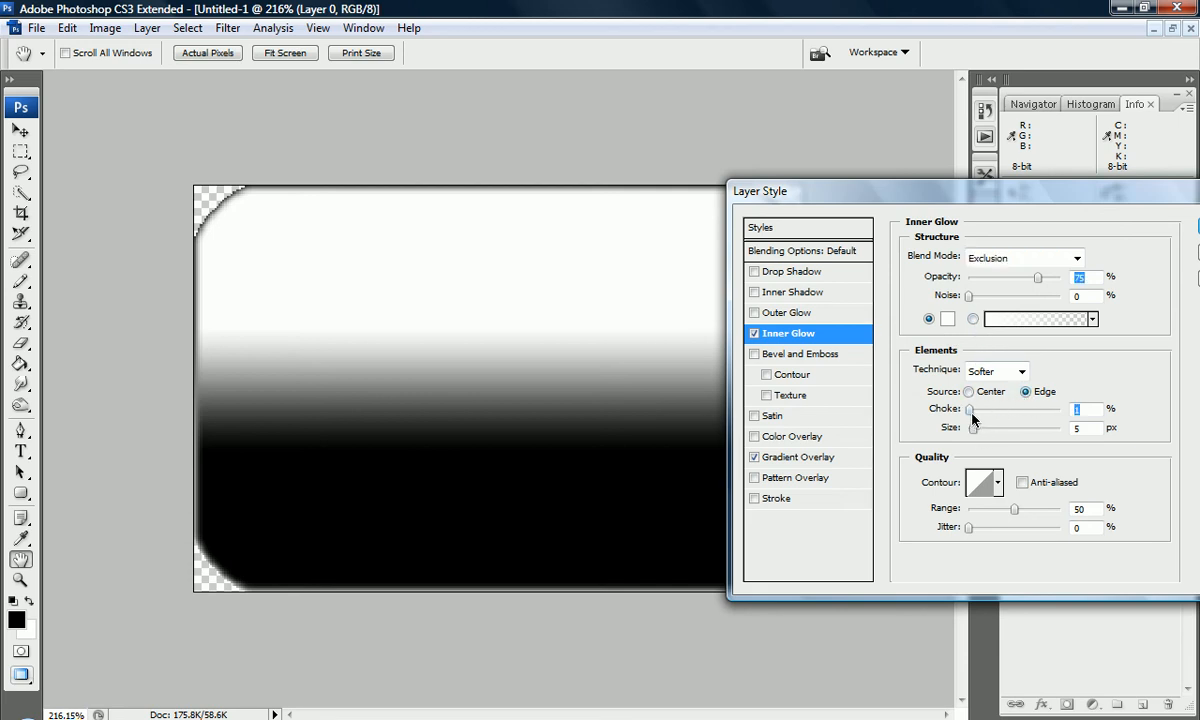
{"action": "left_click_drag", "start_coordinate": [974, 428], "coordinate": [992, 428]}
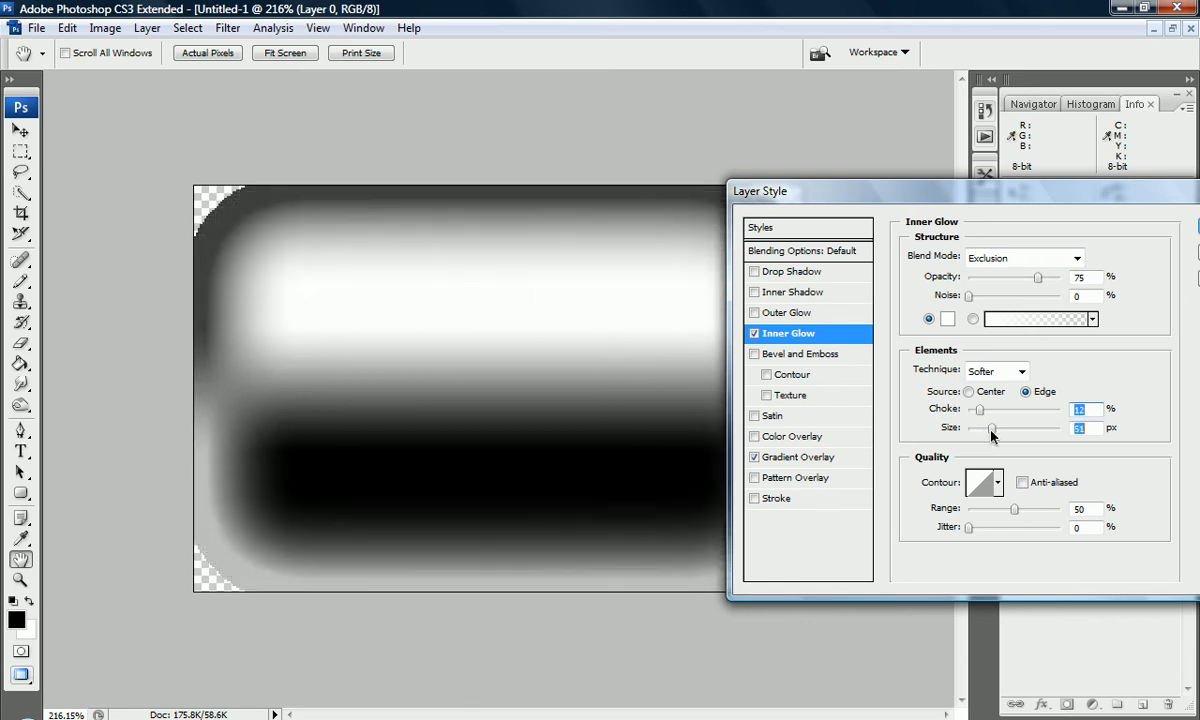
{"action": "left_click_drag", "start_coordinate": [1012, 428], "coordinate": [980, 428]}
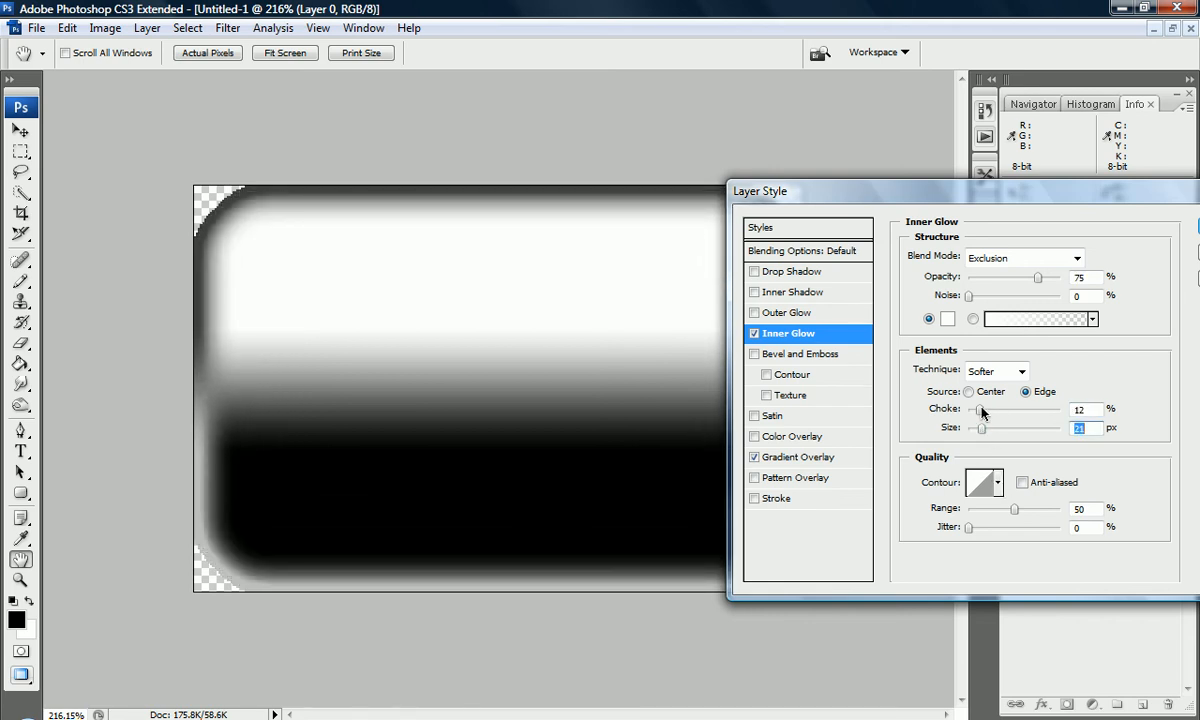
{"action": "mouse_move", "coordinate": [988, 524]}
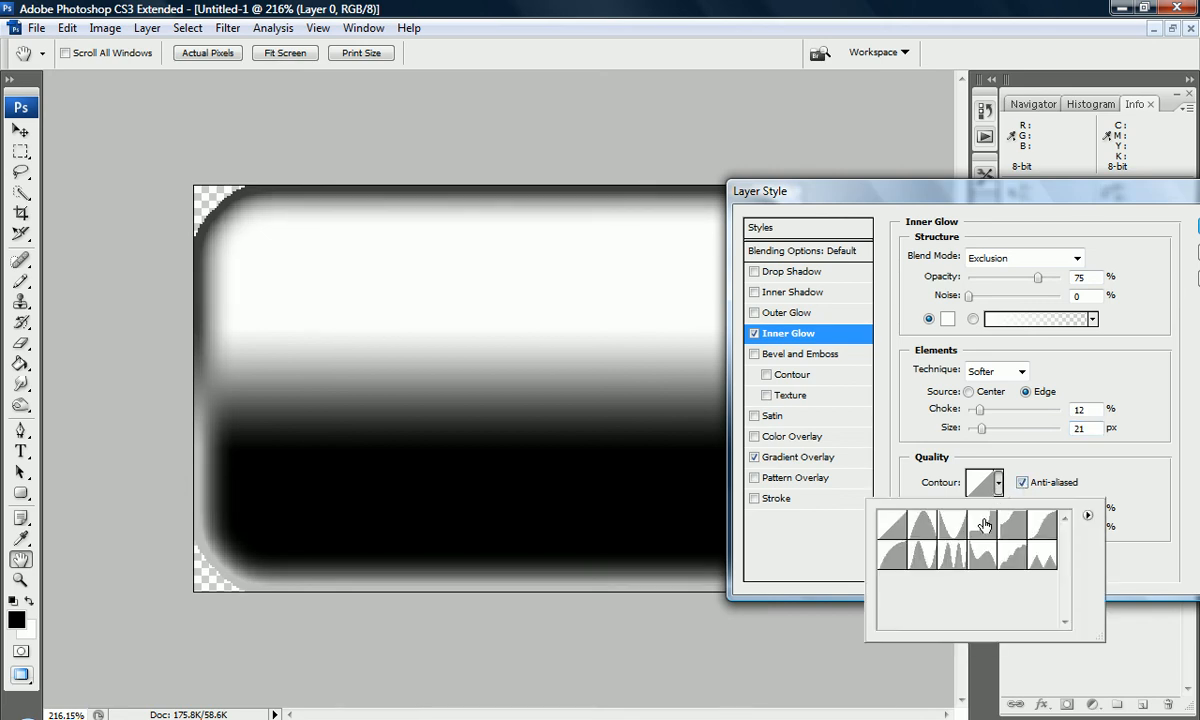
{"action": "mouse_move", "coordinate": [920, 562]}
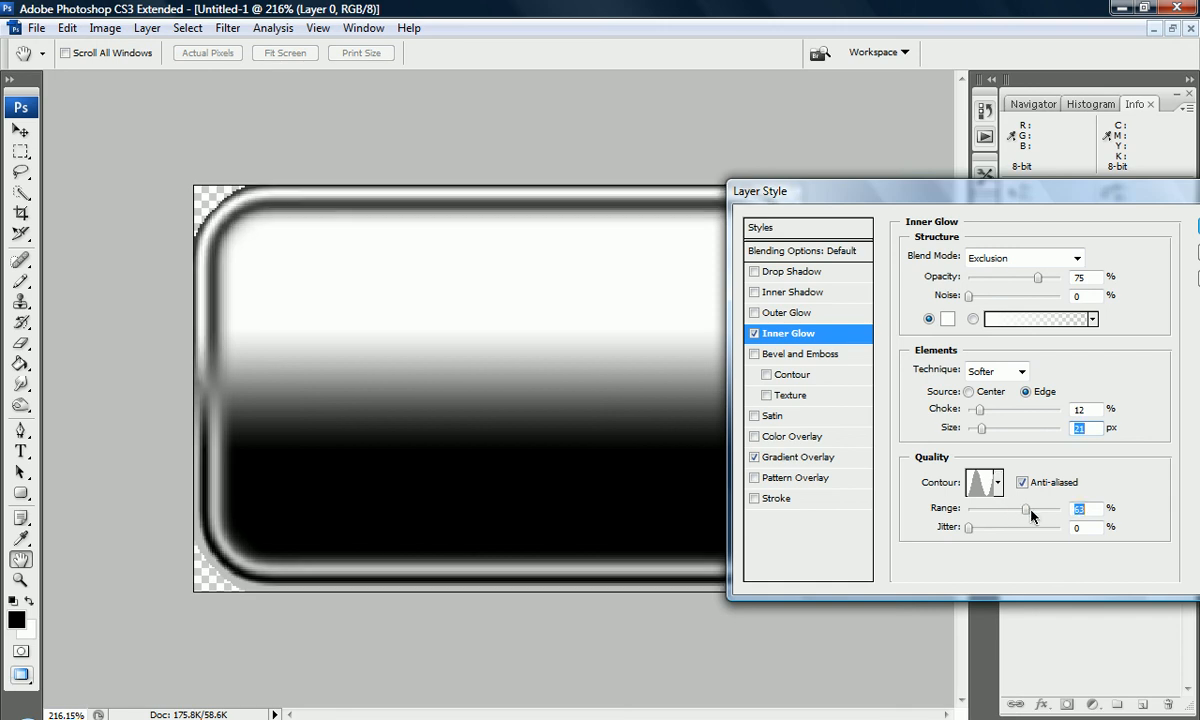
- Set the inner glow Range to 100%, reduce its Size and raise Choke to about 40% for a thin ring
{"action": "left_click_drag", "start_coordinate": [1024, 508], "coordinate": [1060, 508]}
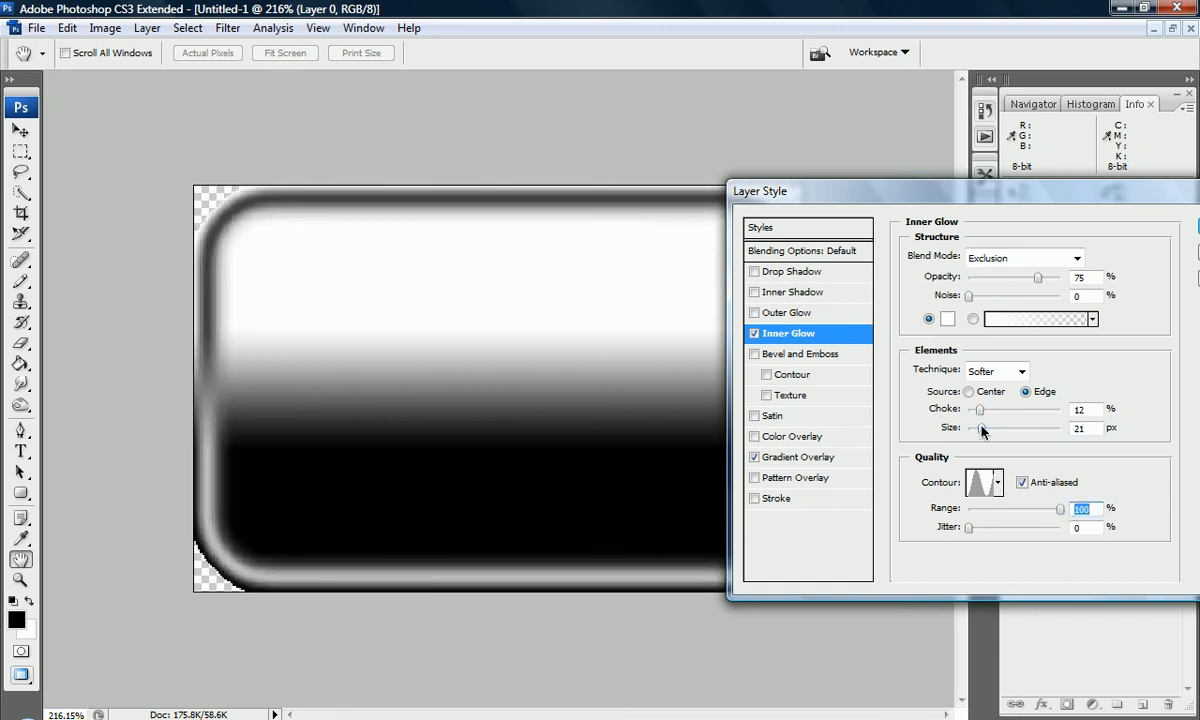
{"action": "left_click_drag", "start_coordinate": [1000, 428], "coordinate": [978, 428]}
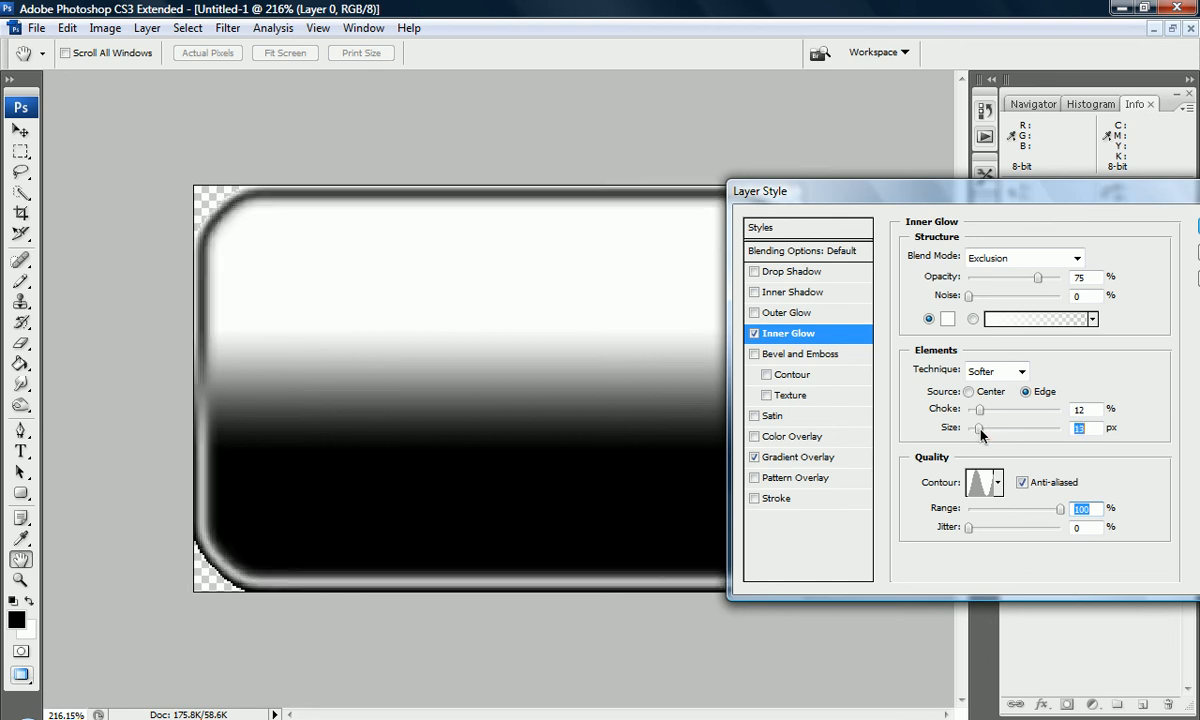
{"action": "left_click_drag", "start_coordinate": [984, 428], "coordinate": [978, 428]}
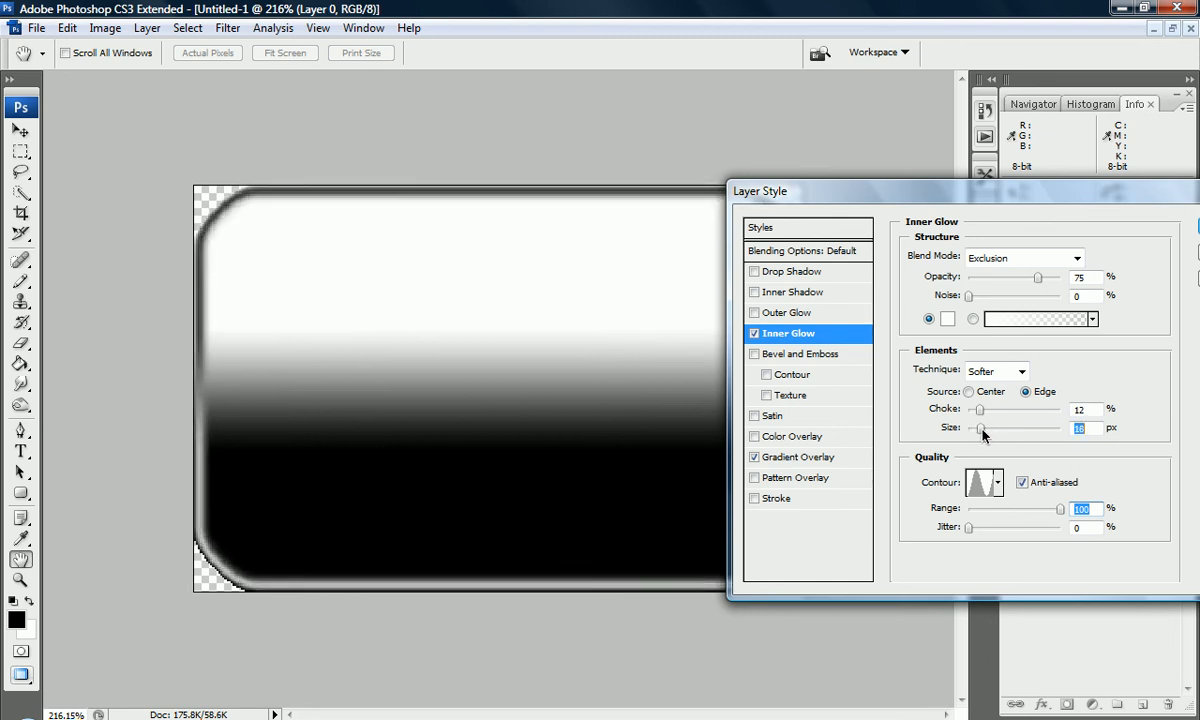
{"action": "left_click_drag", "start_coordinate": [1000, 428], "coordinate": [976, 428]}
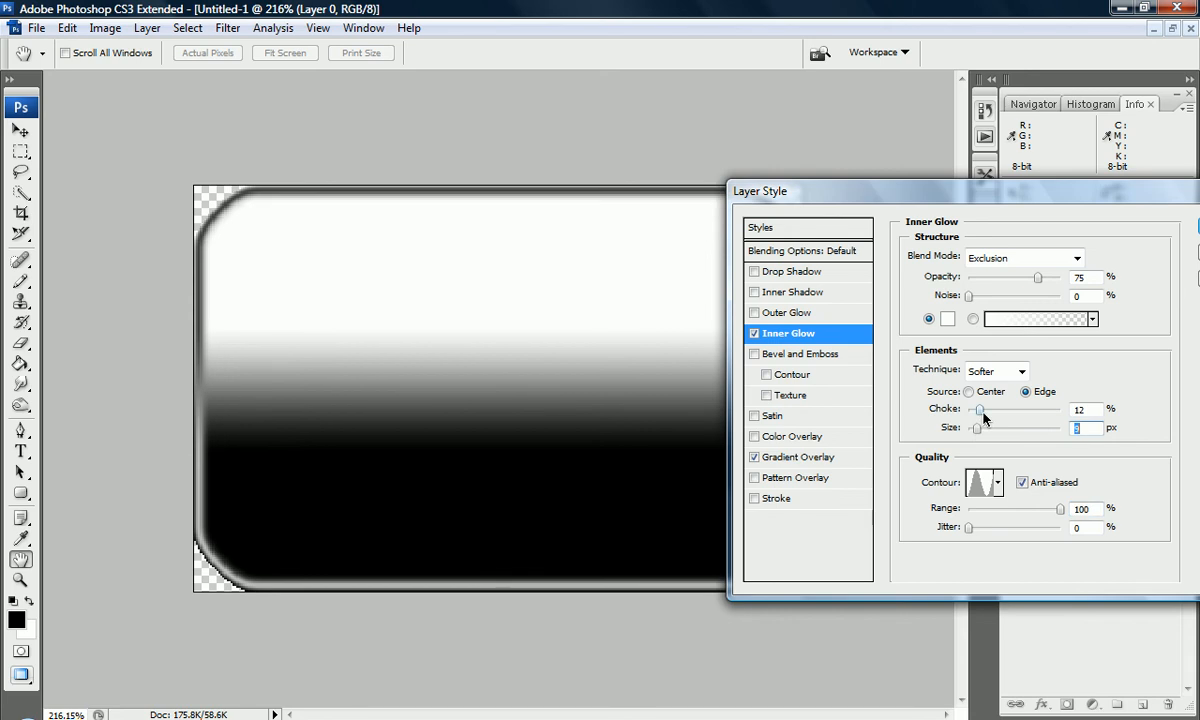
{"action": "left_click_drag", "start_coordinate": [976, 412], "coordinate": [1008, 412]}
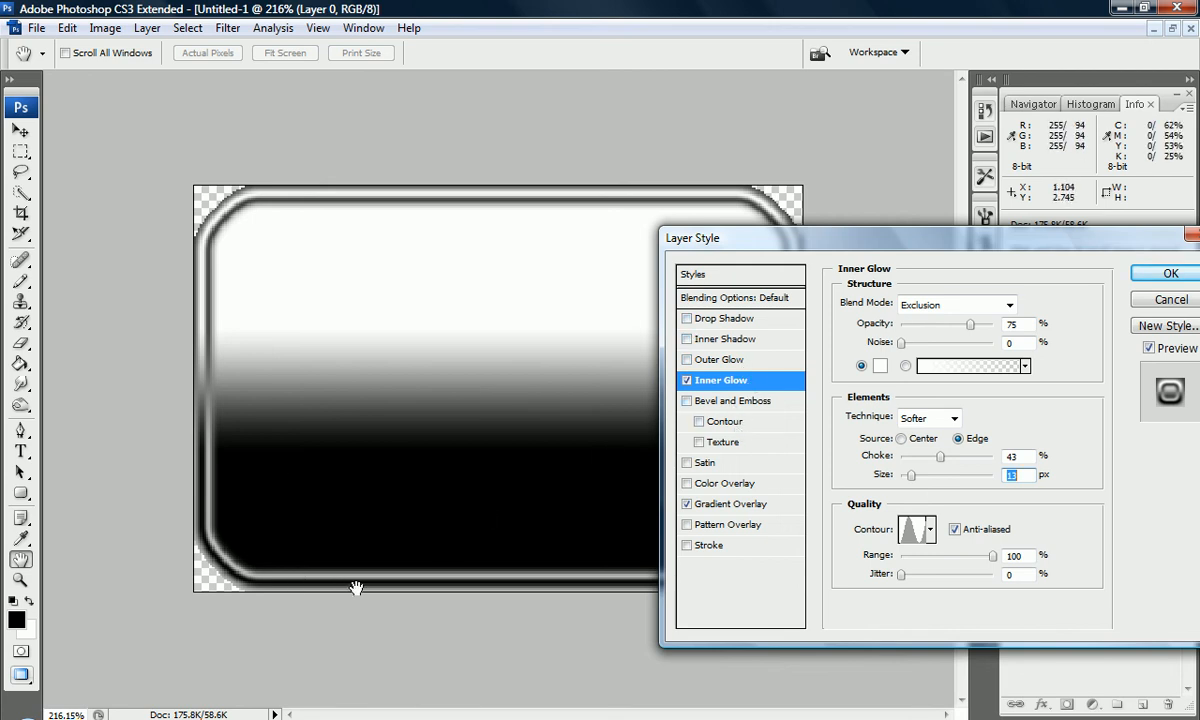
{"action": "mouse_move", "coordinate": [784, 334]}
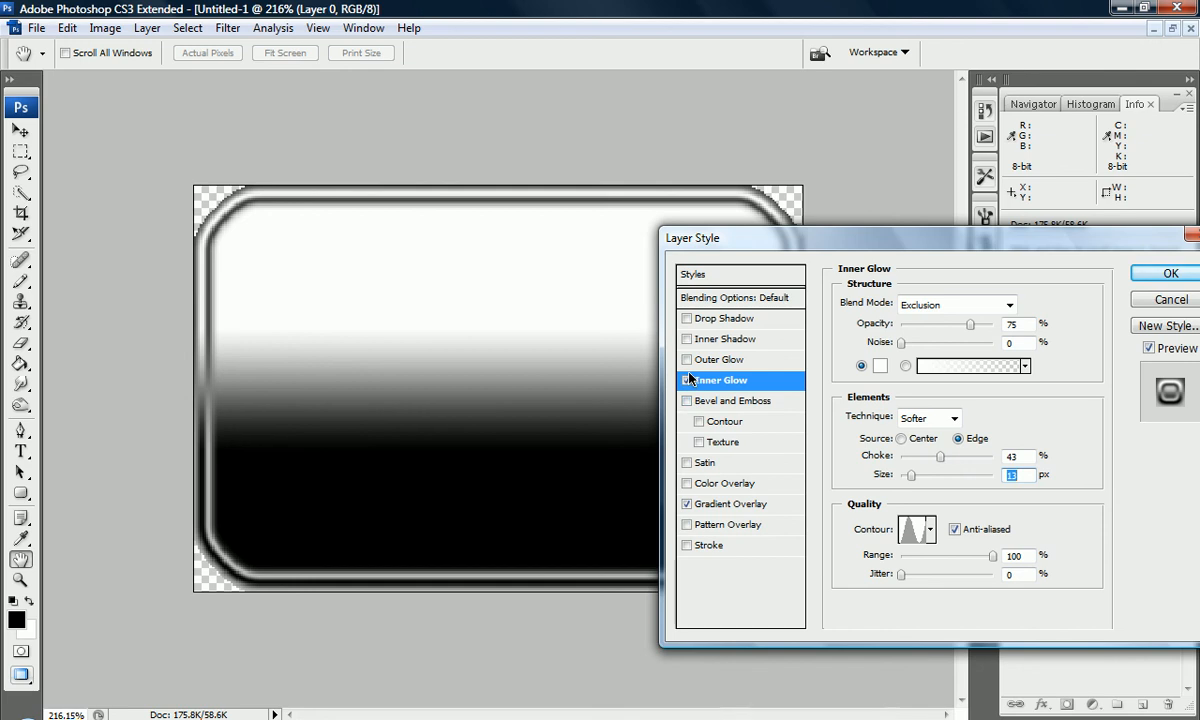
- Add a 90° anti-aliased Inner Shadow with 17% choke and adjusted size, then apply the layer style
{"action": "left_click", "coordinate": [686, 380]}
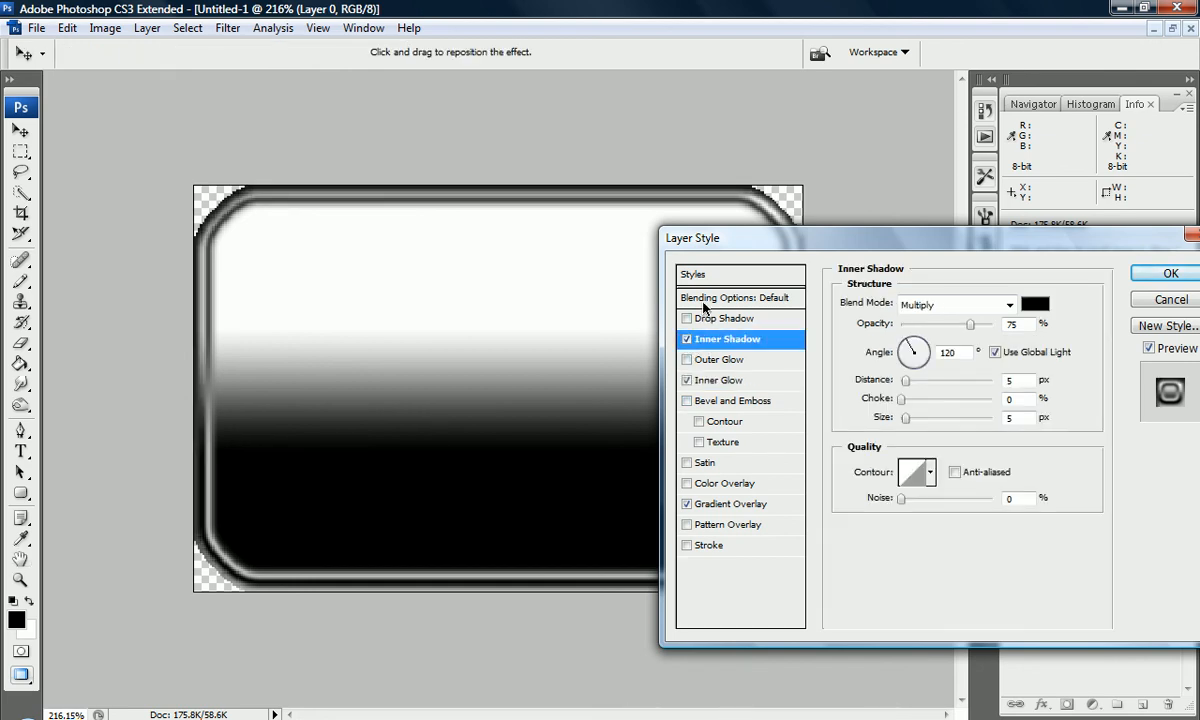
{"action": "left_click_drag", "start_coordinate": [916, 344], "coordinate": [908, 358]}
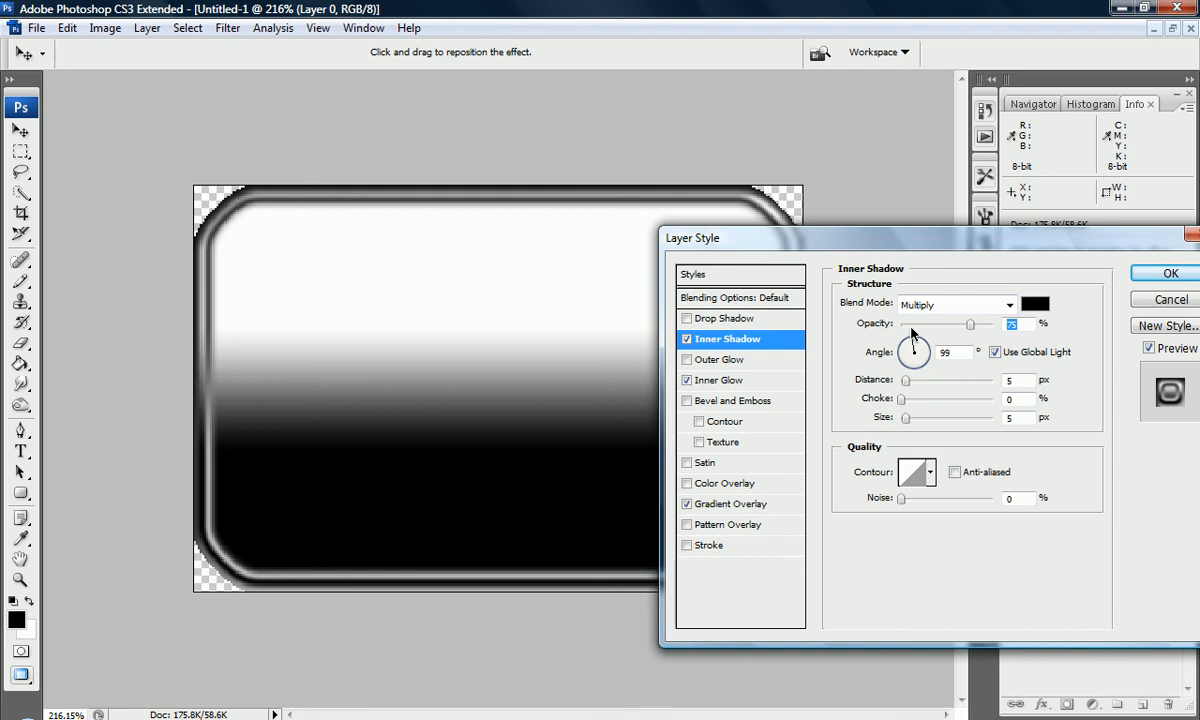
{"action": "left_click_drag", "start_coordinate": [912, 350], "coordinate": [914, 348]}
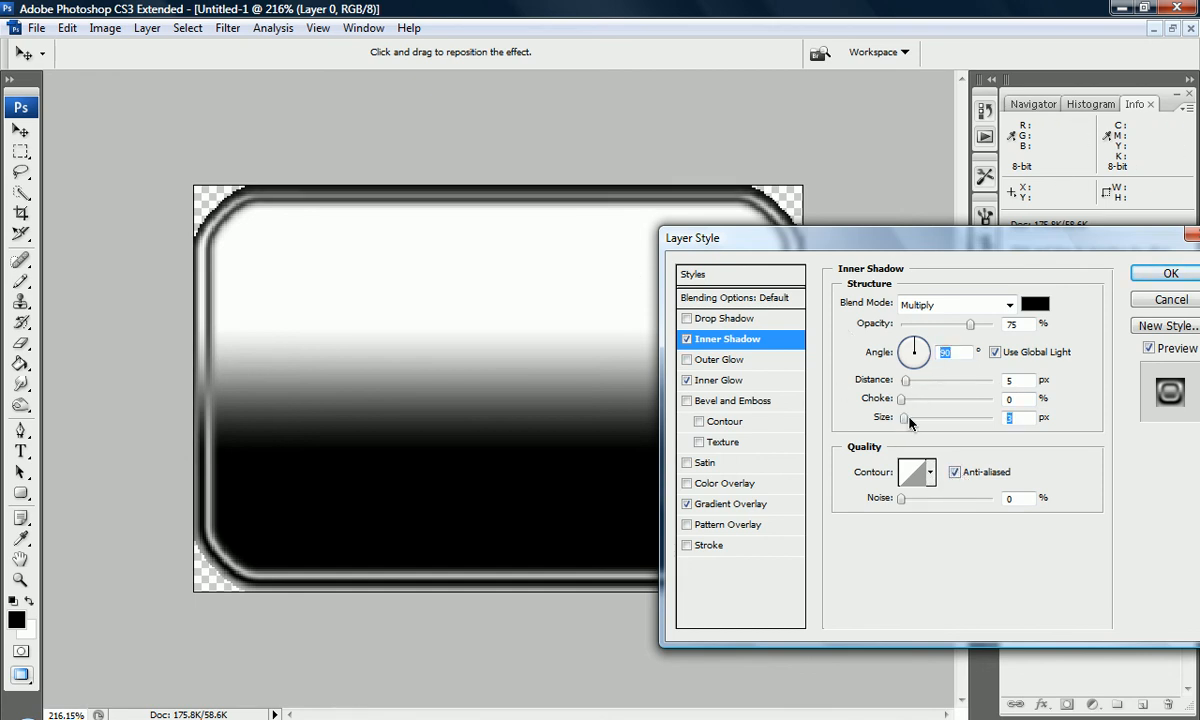
{"action": "left_click_drag", "start_coordinate": [904, 418], "coordinate": [918, 418]}
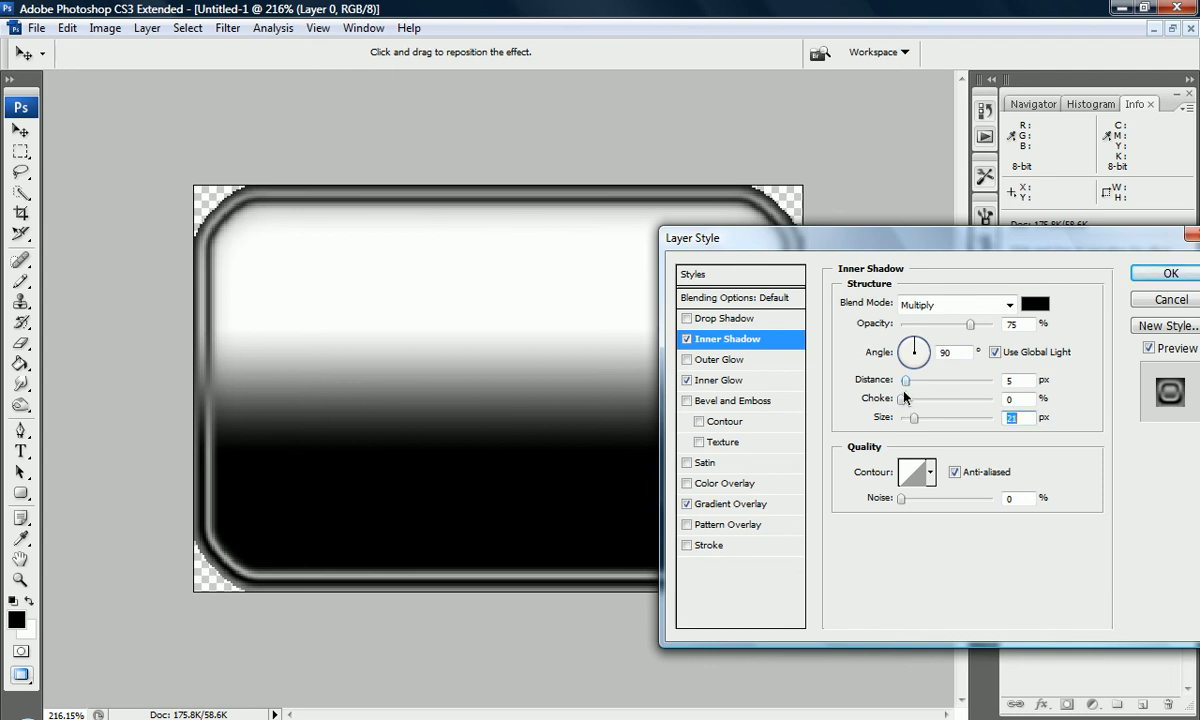
{"action": "left_click_drag", "start_coordinate": [908, 398], "coordinate": [912, 398]}
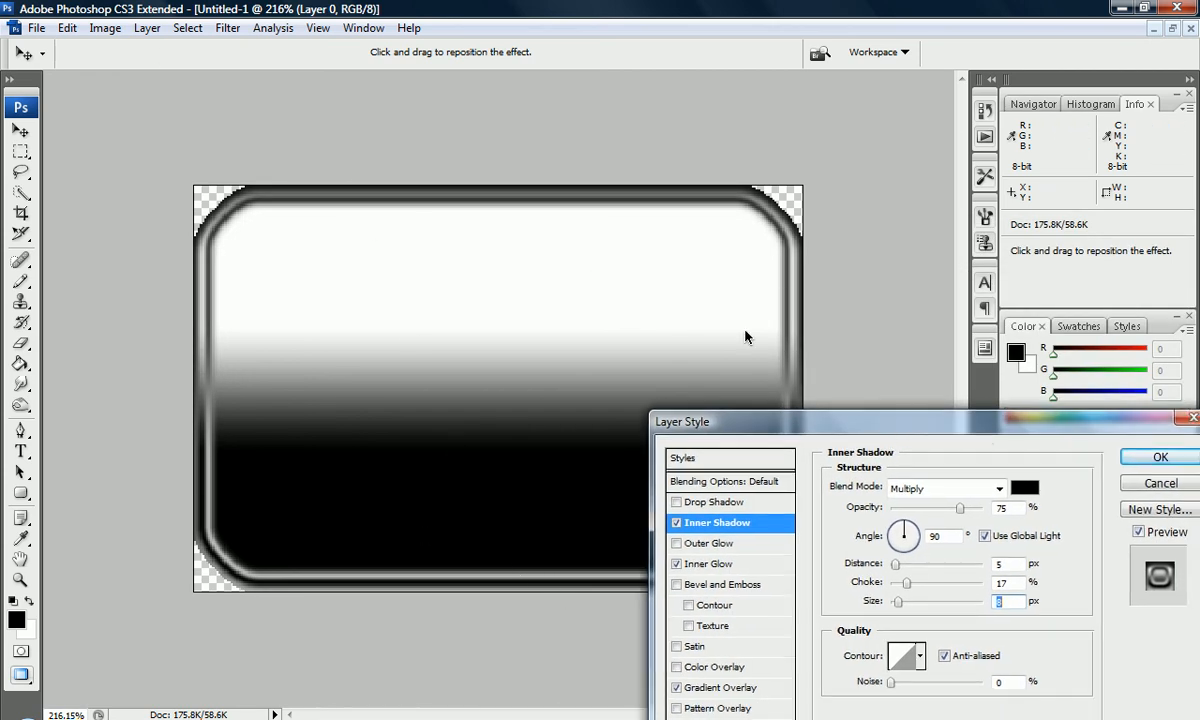
{"action": "left_click", "coordinate": [1160, 456]}
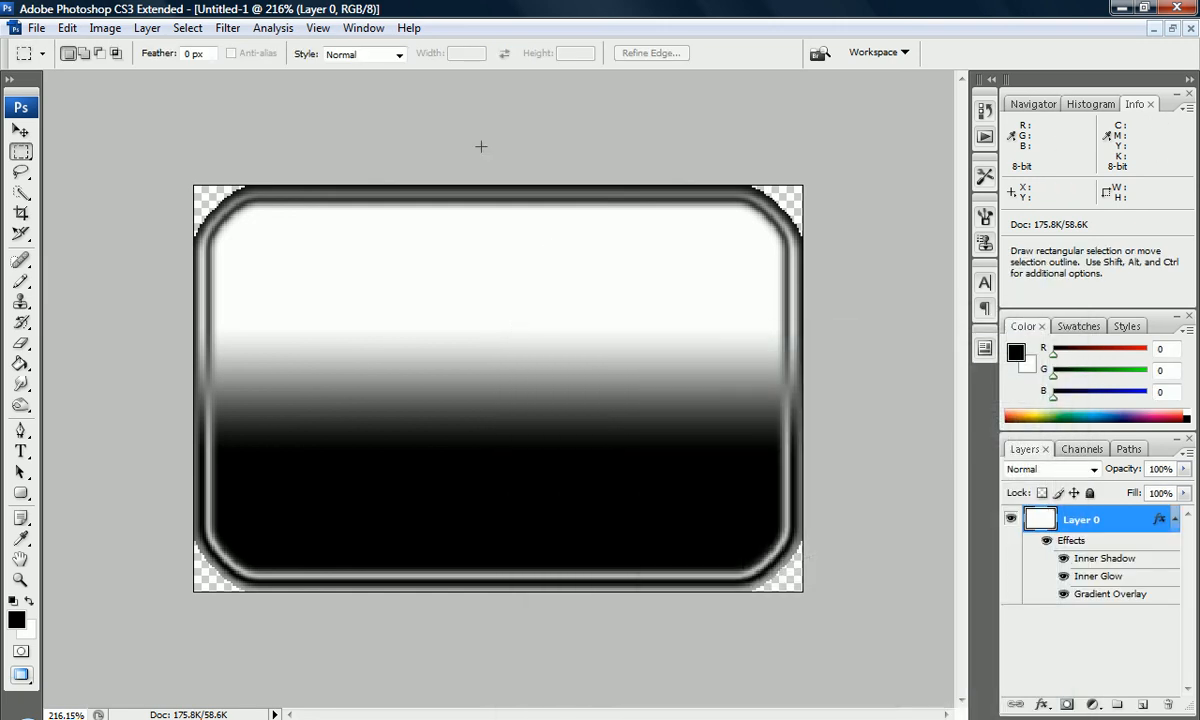
{"action": "mouse_move", "coordinate": [504, 408]}
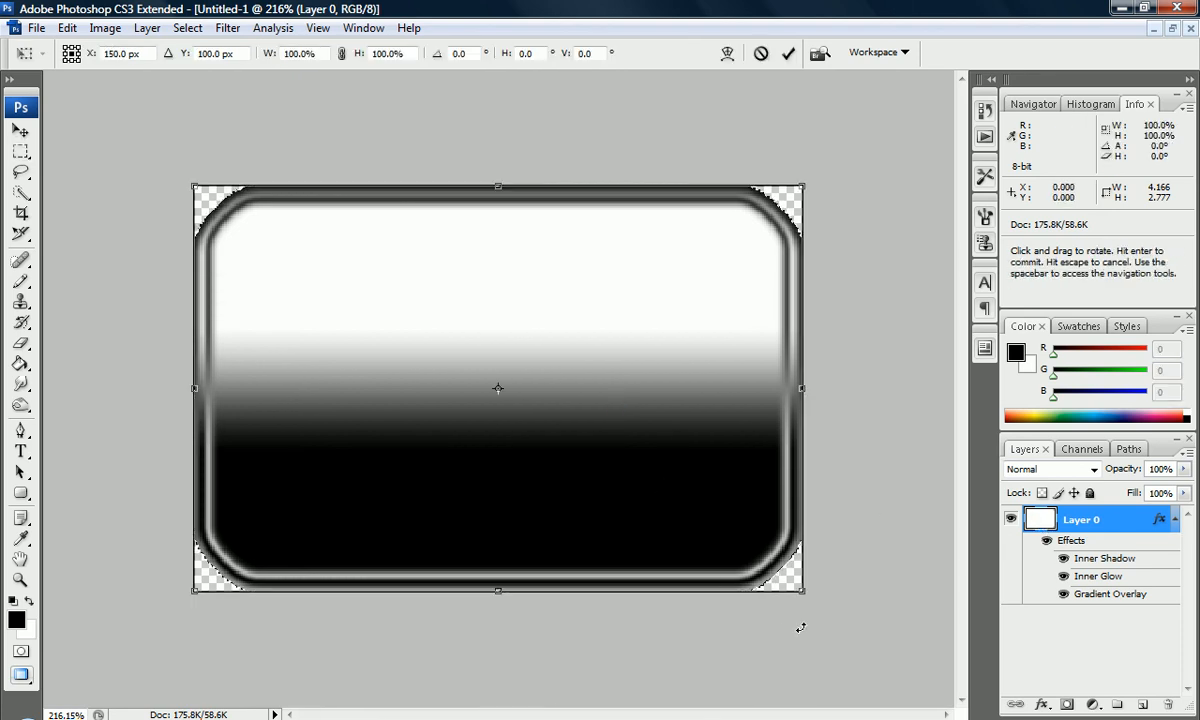
- Free Transform the button down to a smaller, flatter rounded shape
{"action": "left_click_drag", "start_coordinate": [802, 590], "coordinate": [670, 432]}
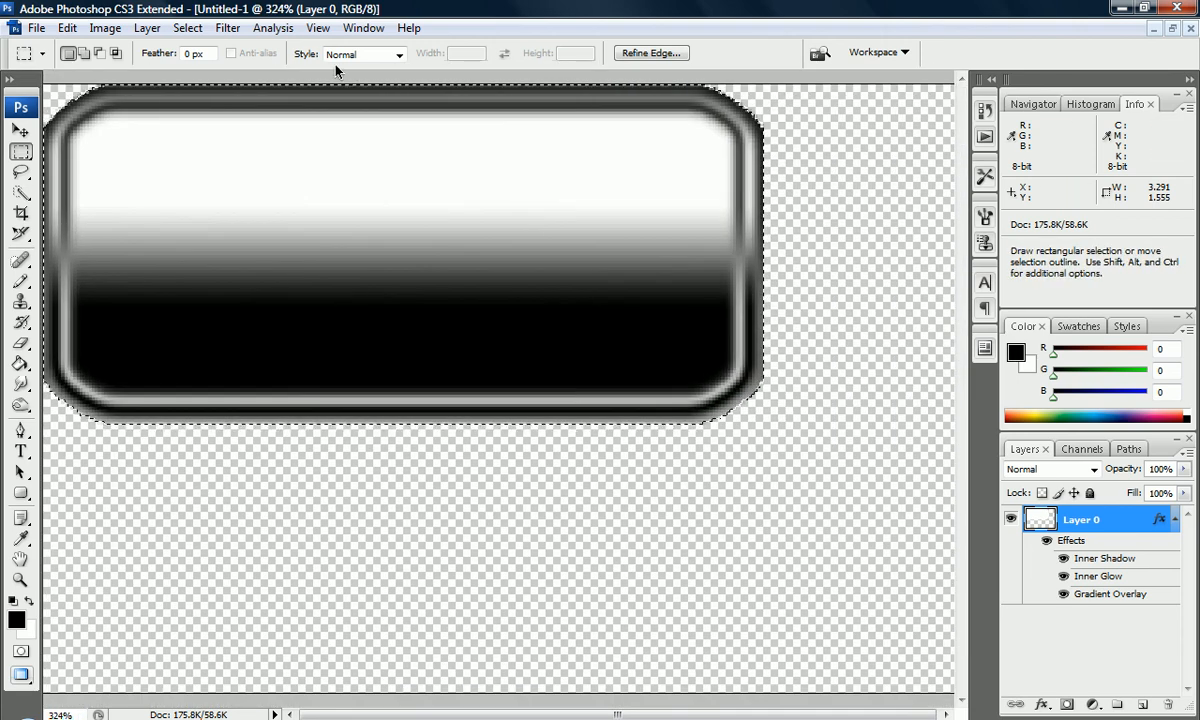
- Smooth the button's selection once with the previous radius via Select > Modify > Smooth
{"action": "left_click", "coordinate": [188, 28]}
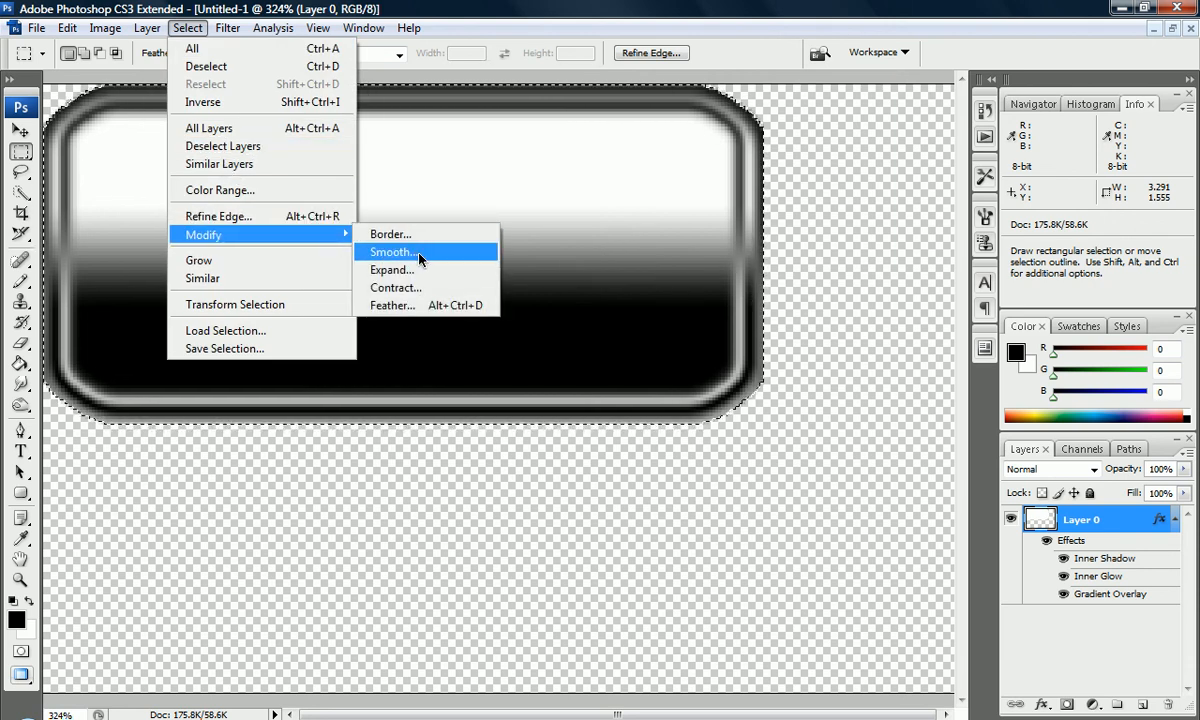
{"action": "left_click", "coordinate": [392, 252]}
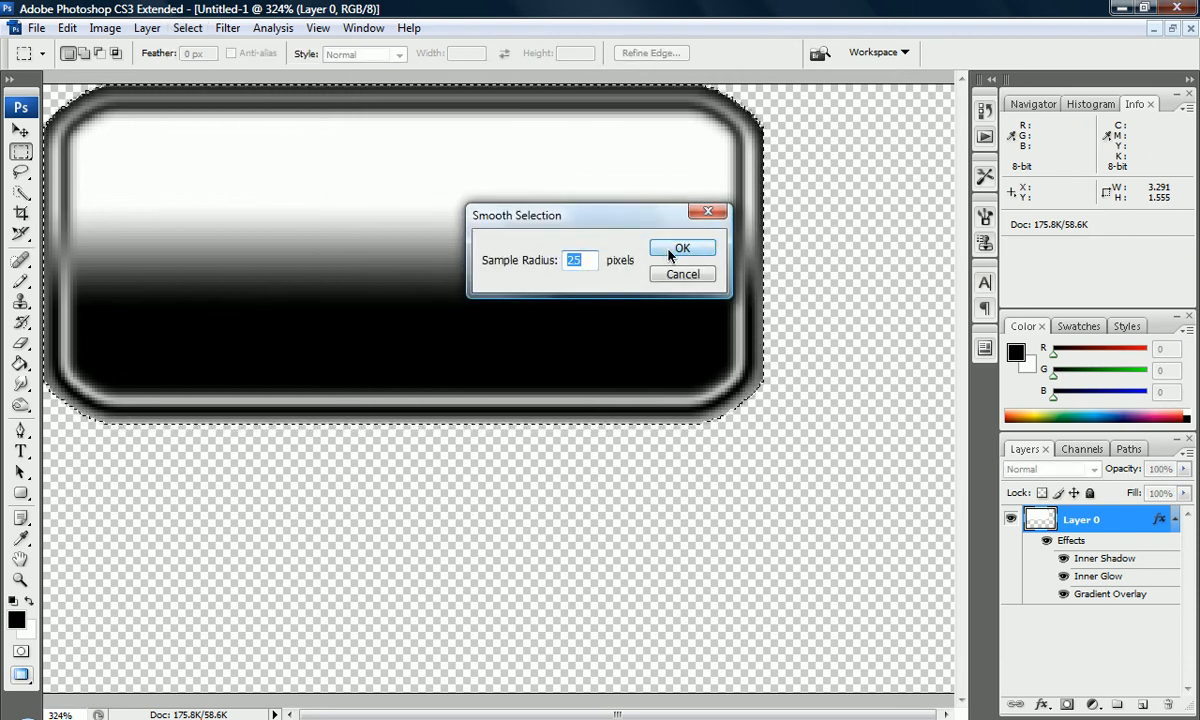
{"action": "left_click", "coordinate": [682, 248]}
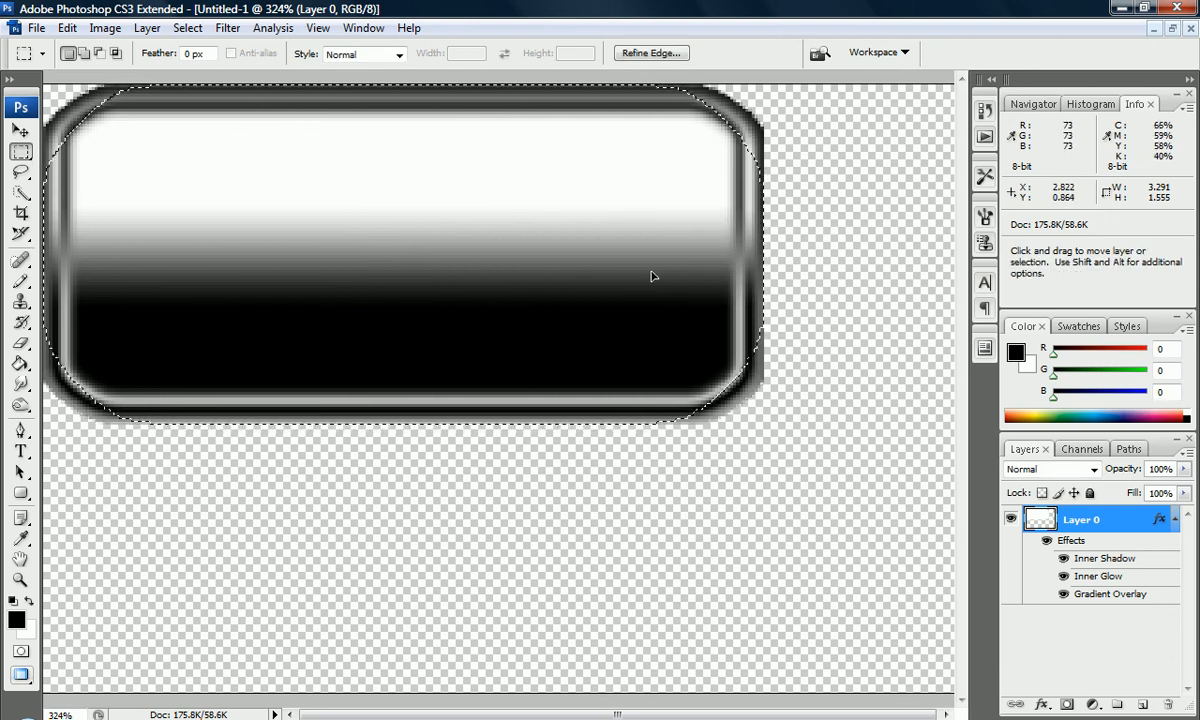
{"action": "left_click", "coordinate": [148, 28]}
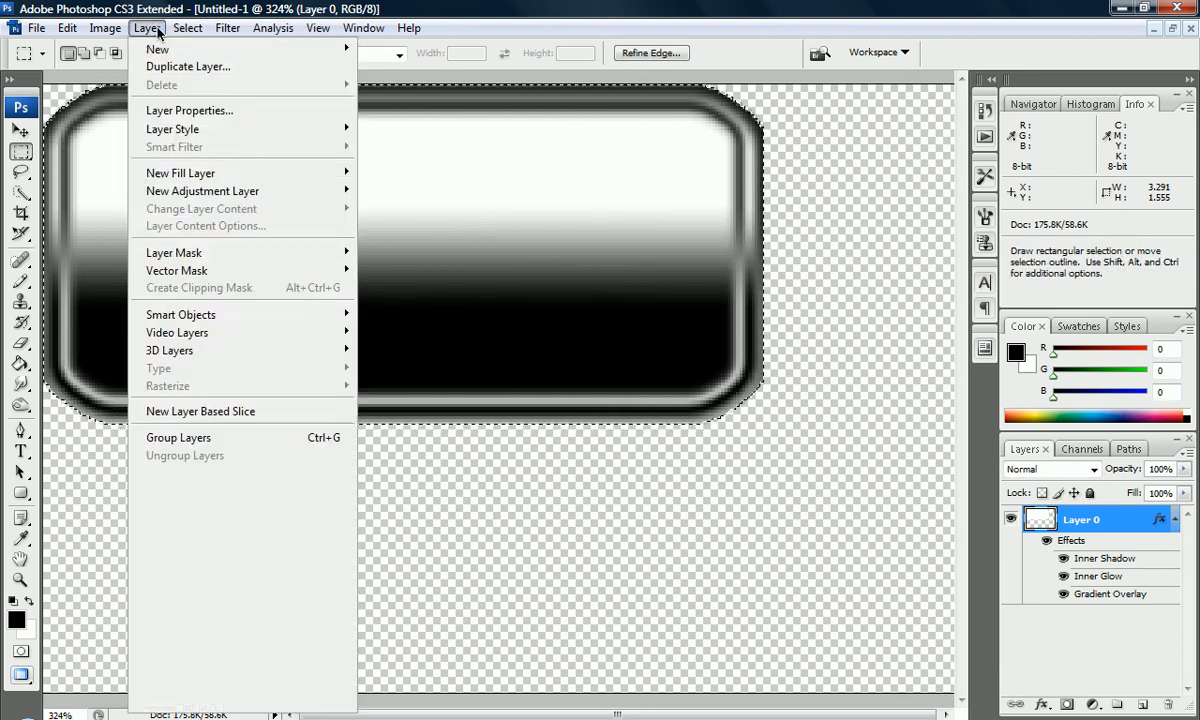
{"action": "left_click", "coordinate": [104, 28]}
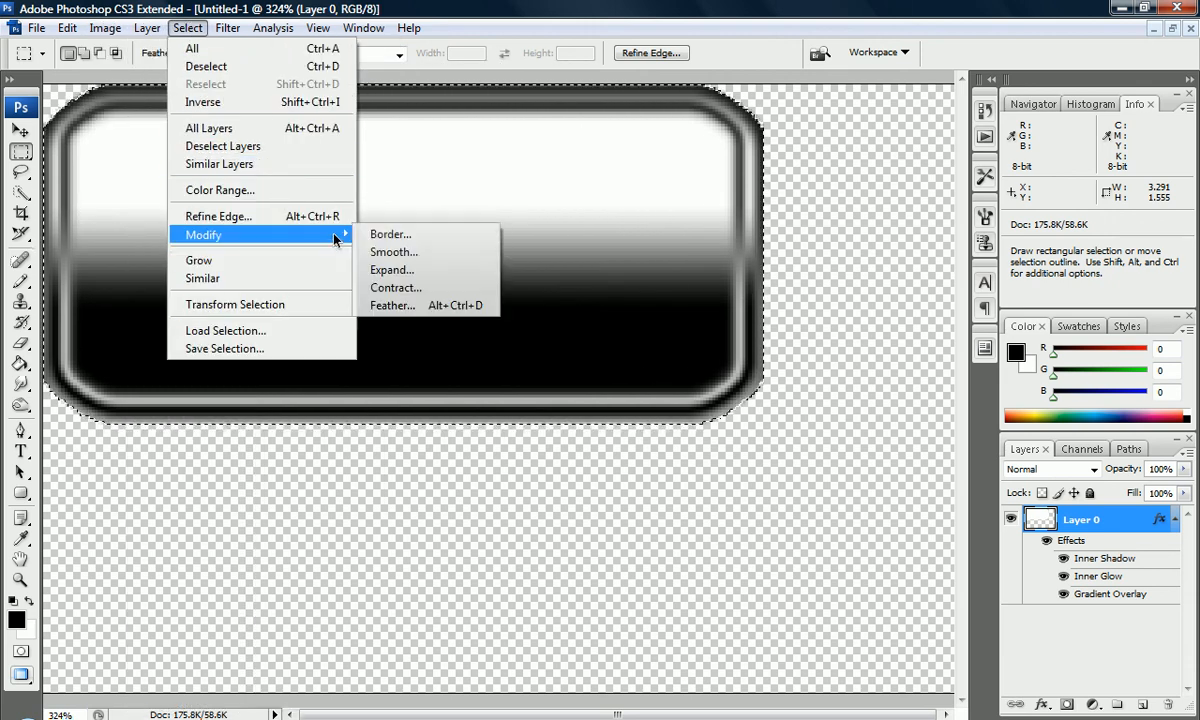
- Smooth the selection again with a 10-pixel sample radius for rounder corners
{"action": "left_click", "coordinate": [394, 252]}
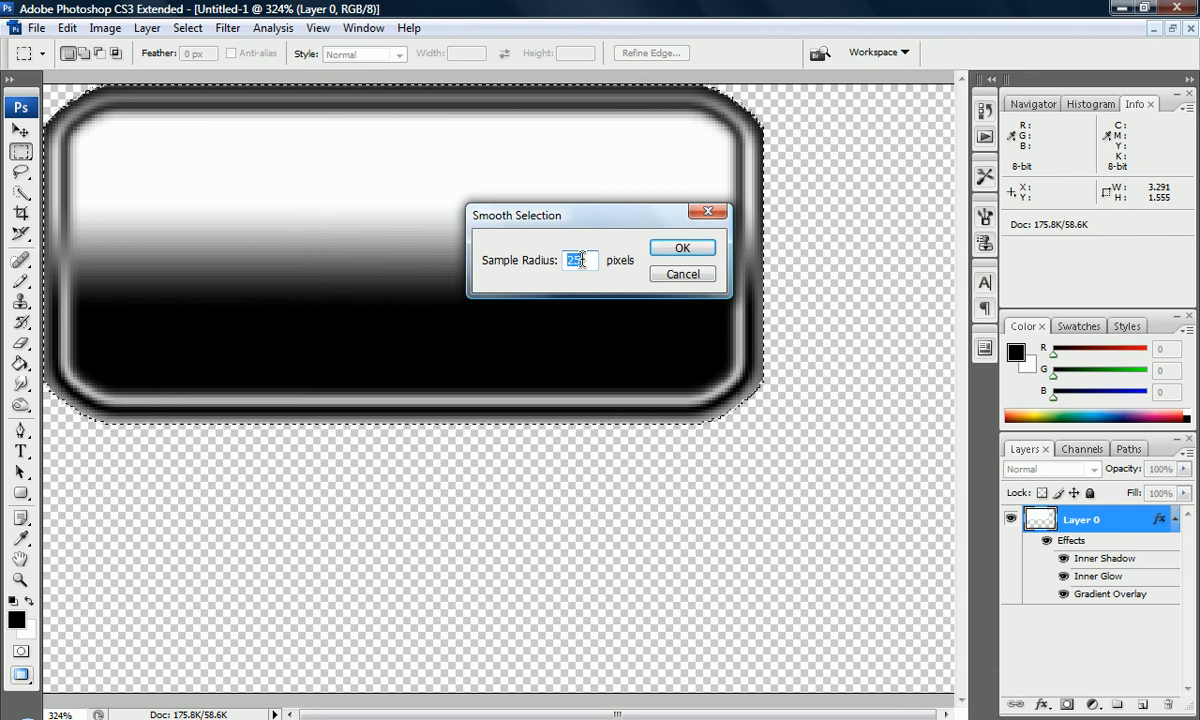
{"action": "type", "text": "10"}
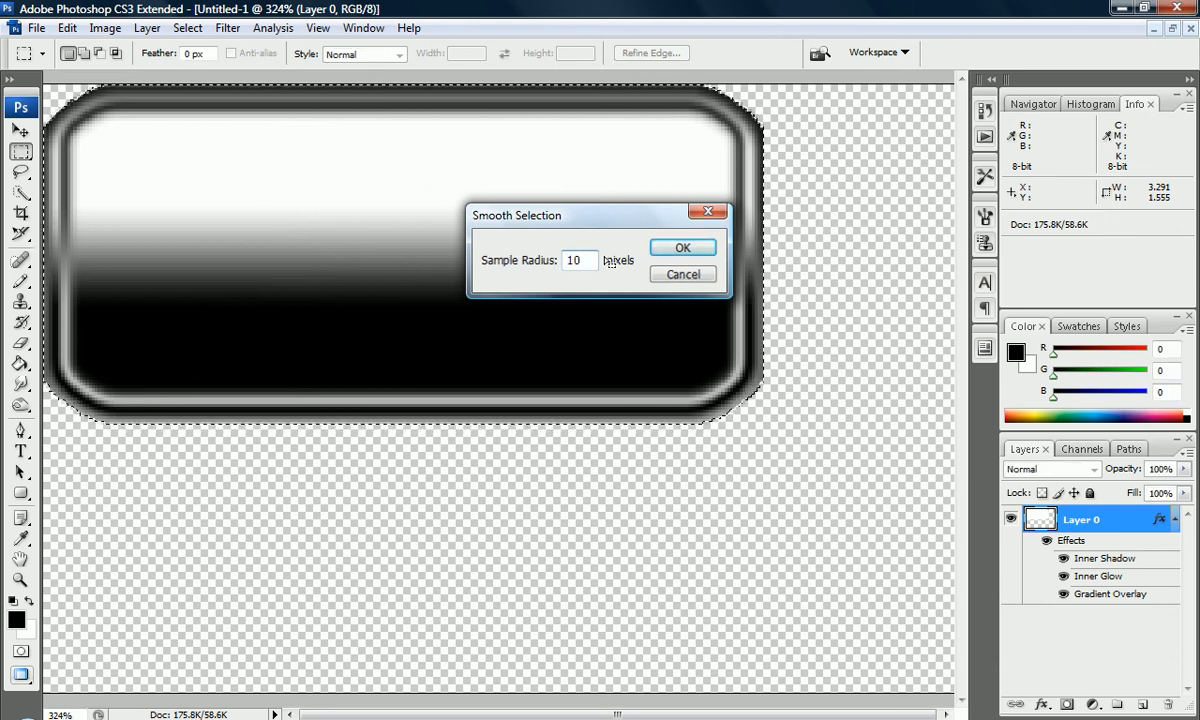
{"action": "left_click", "coordinate": [682, 248]}
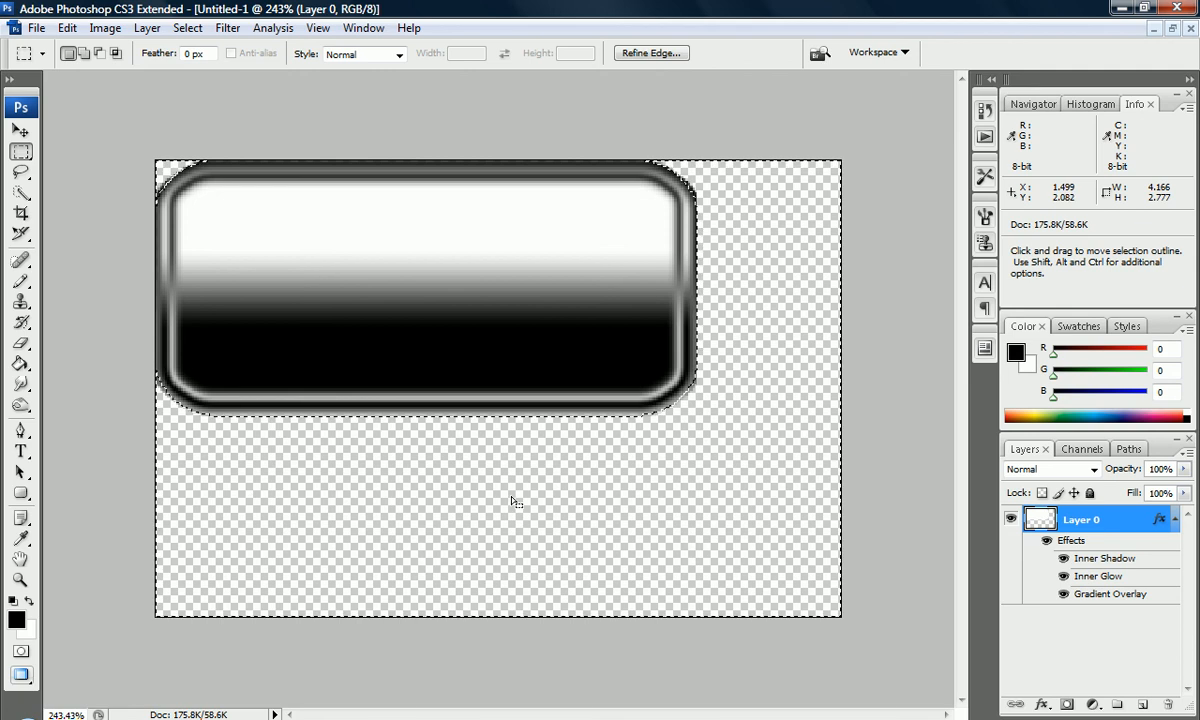
{"action": "mouse_move", "coordinate": [700, 396]}
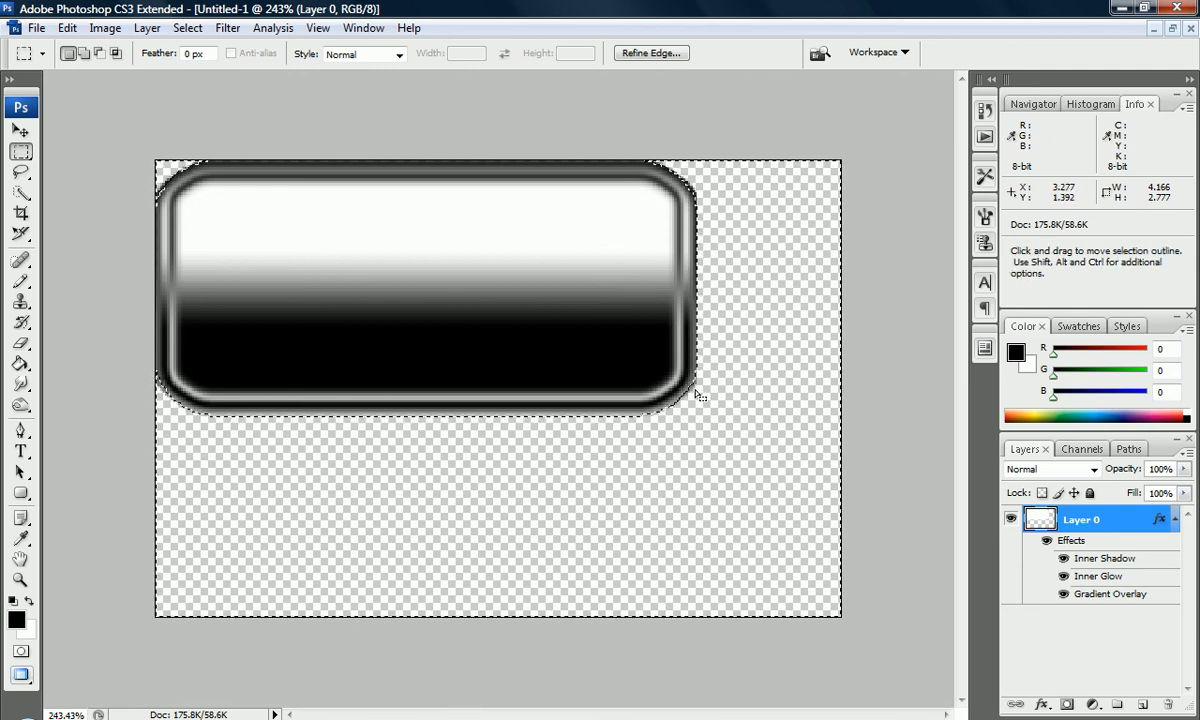